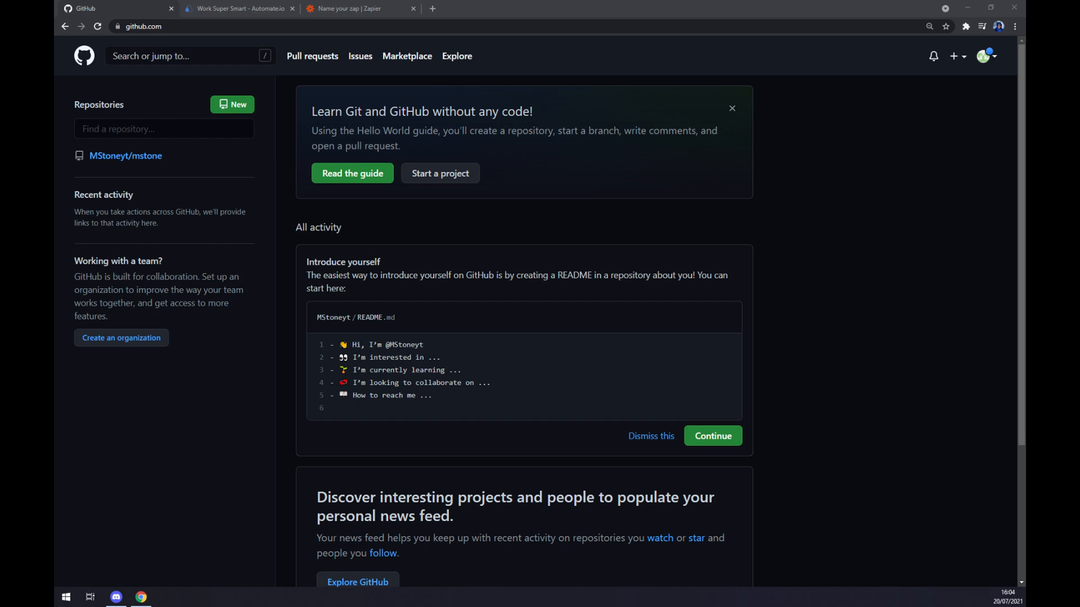
pyautogui.moveTo(296, 166)
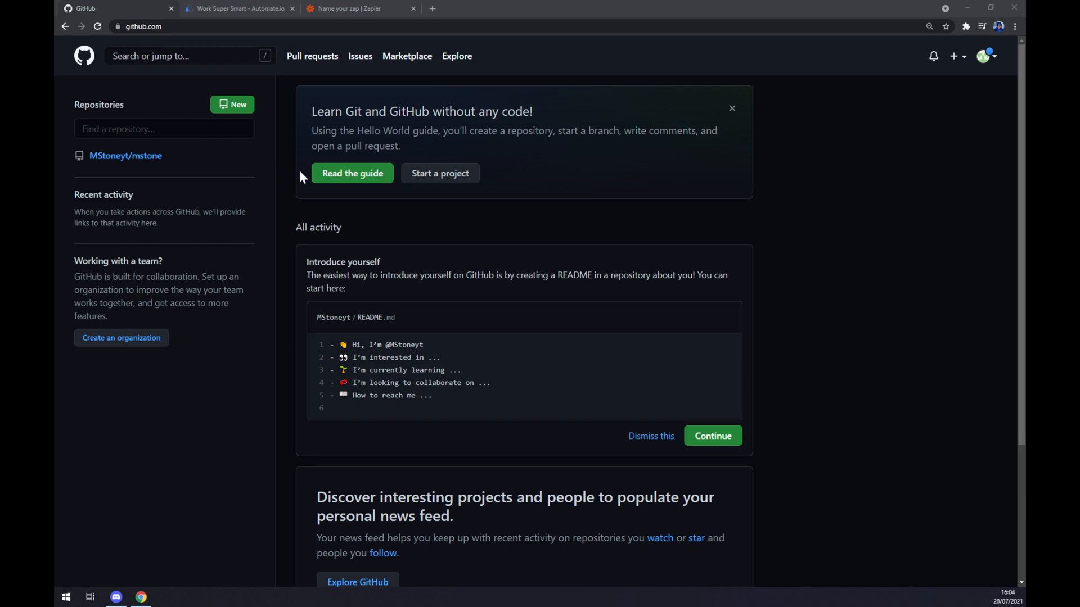
pyautogui.moveTo(239, 7)
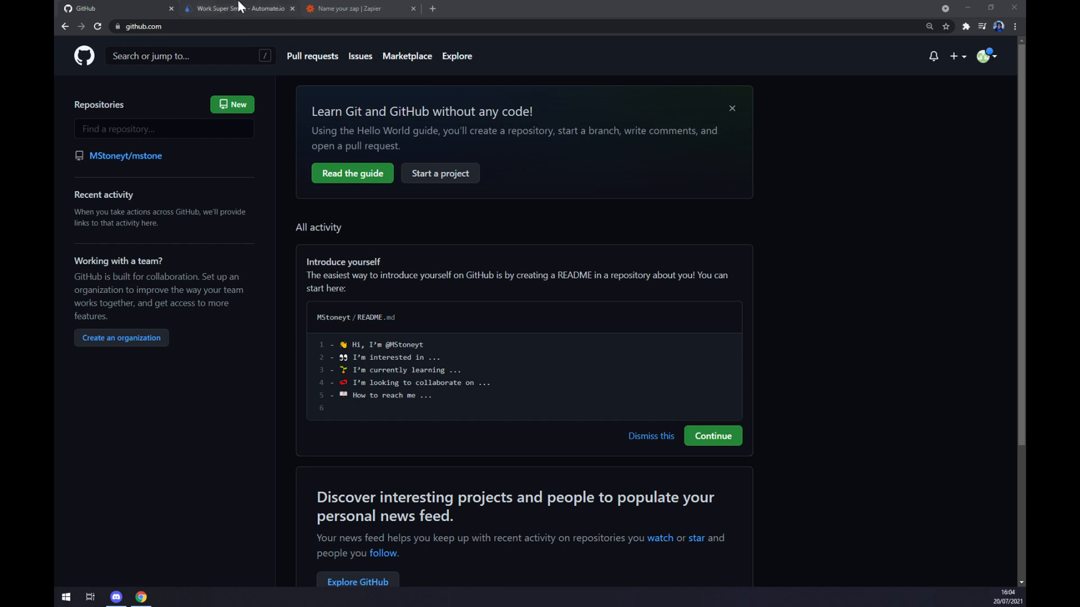
# Switch to the Automate.io tab and show the Integrations menu of popular apps.
pyautogui.click(237, 8)
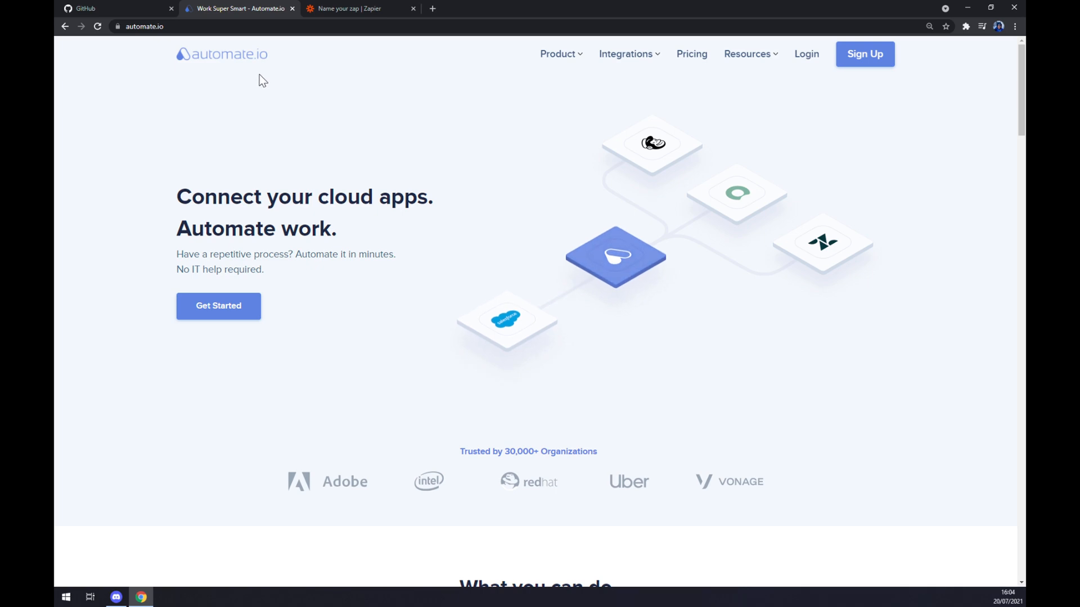
pyautogui.moveTo(377, 129)
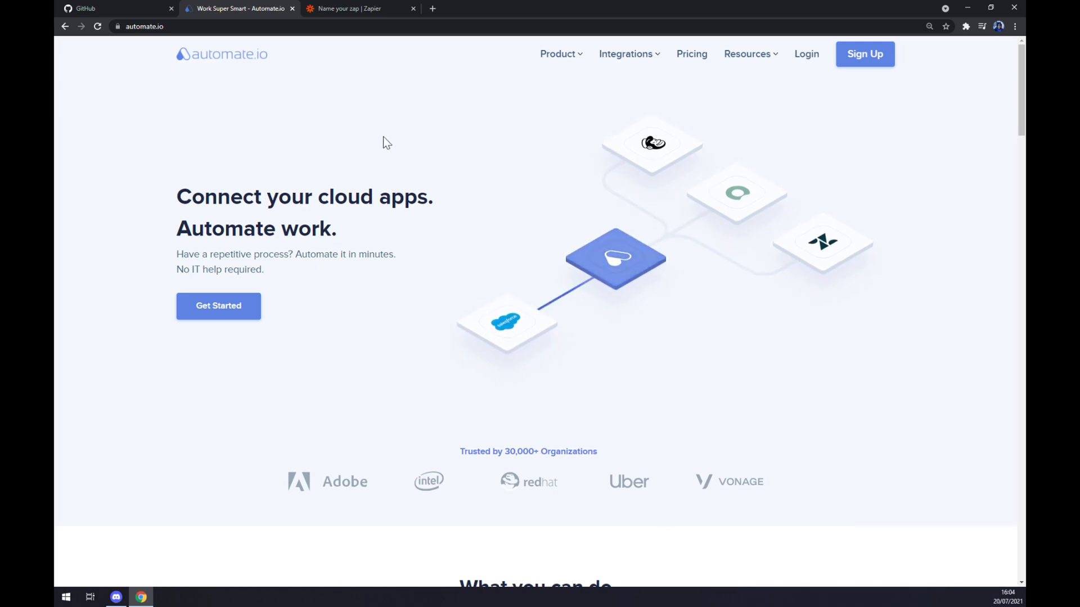
pyautogui.moveTo(420, 116)
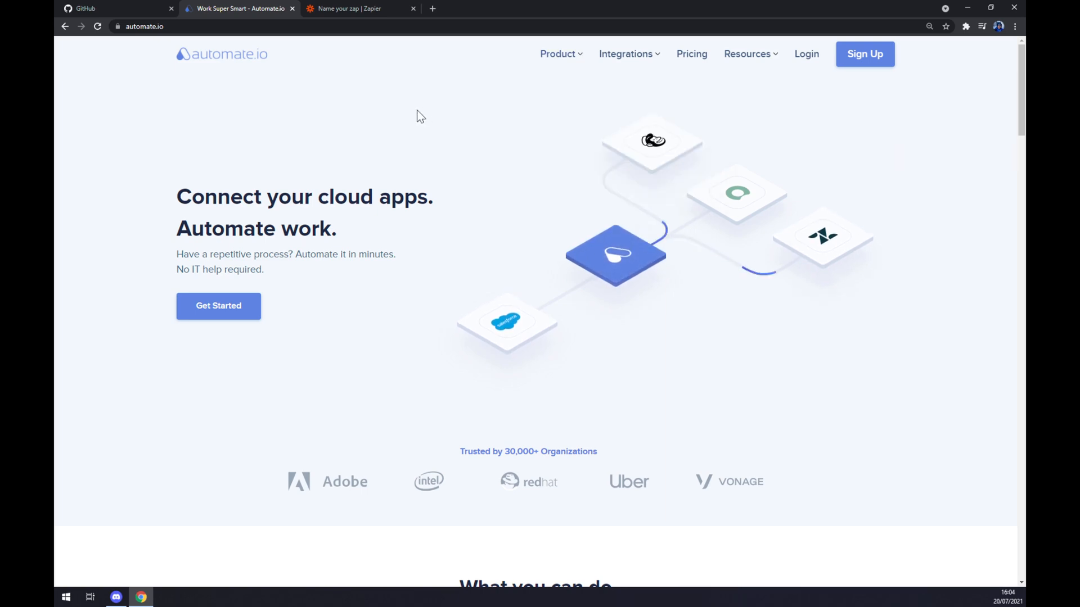
pyautogui.click(626, 54)
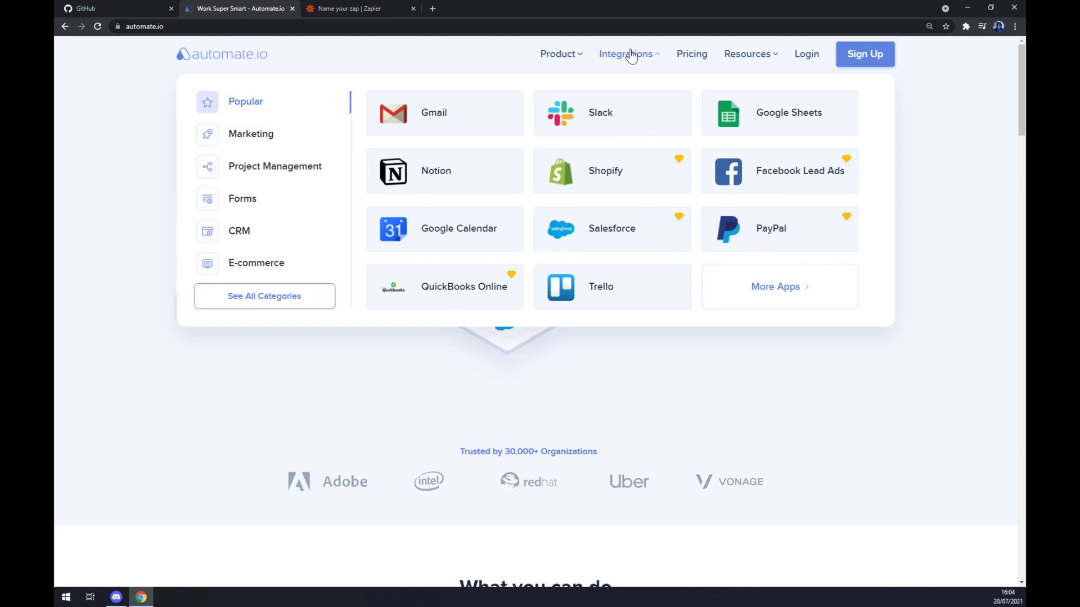
pyautogui.moveTo(600, 286)
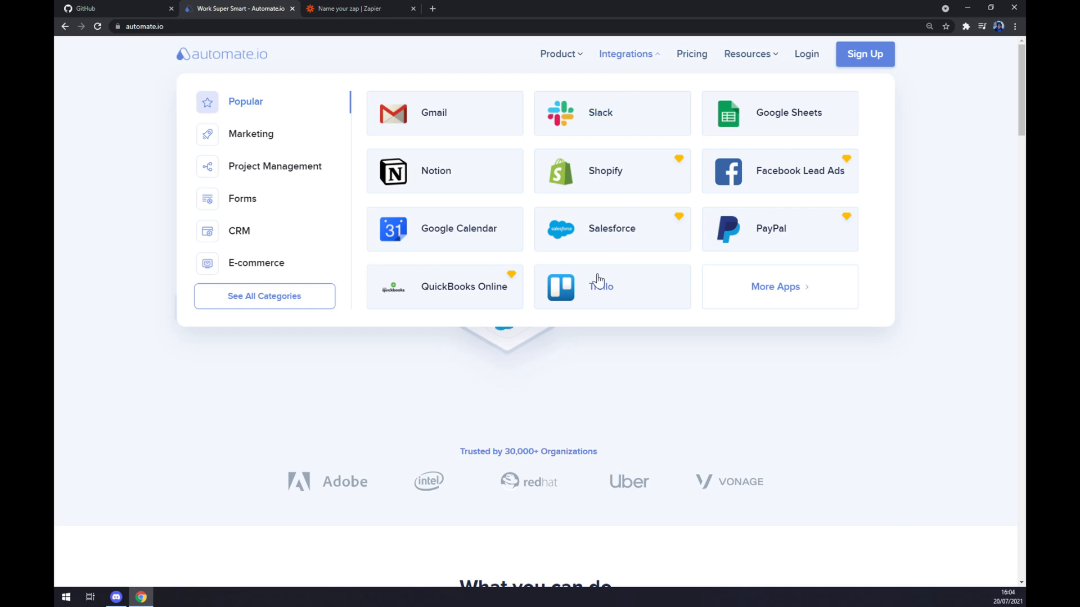
pyautogui.moveTo(310, 305)
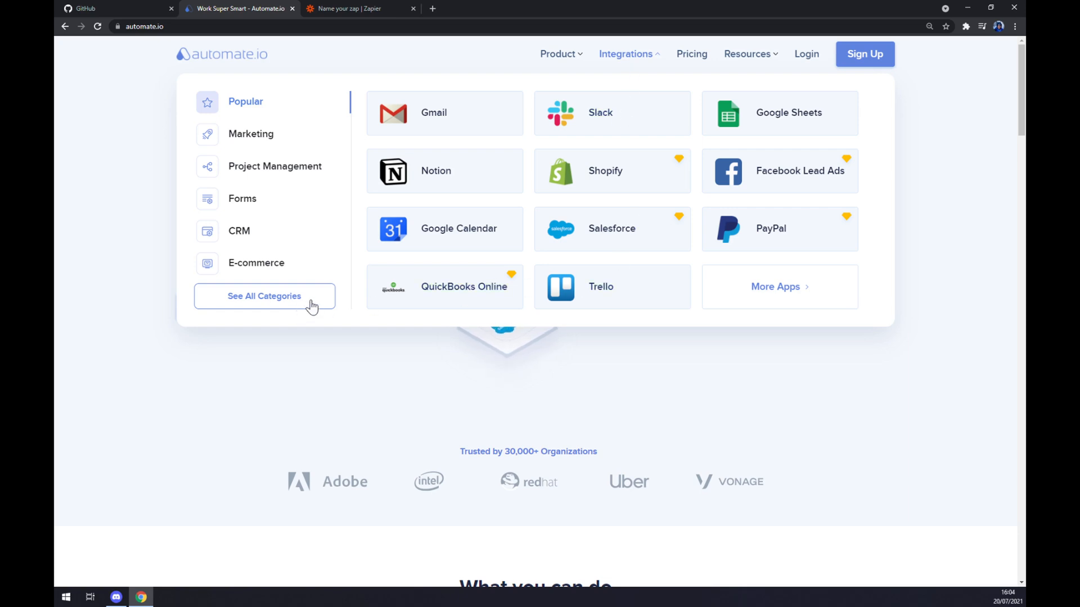
# Search all app categories for 'gi' and open the GitHub integrations page.
pyautogui.click(263, 295)
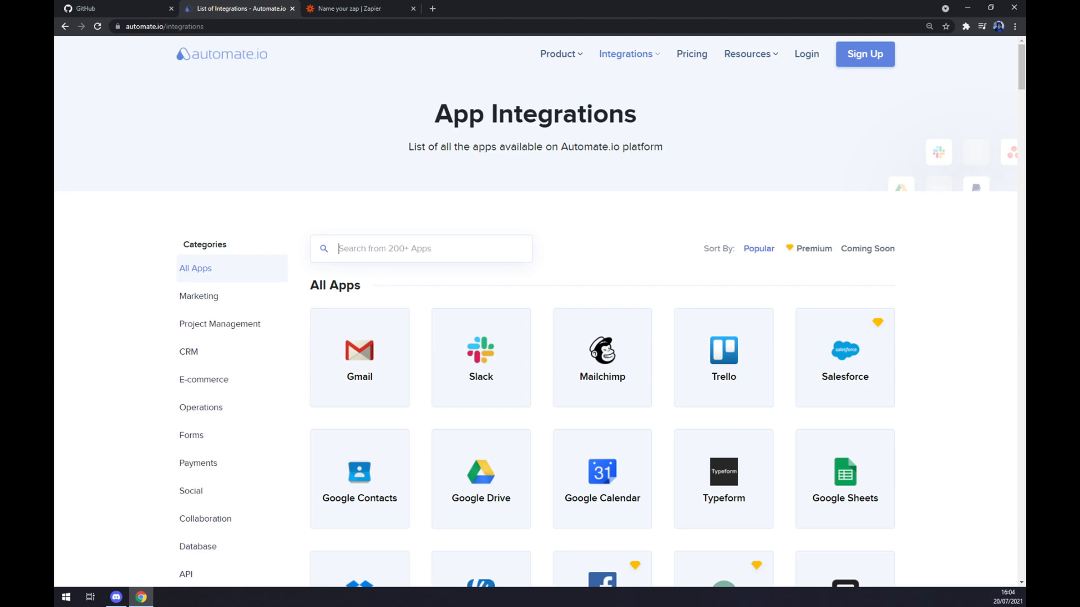
pyautogui.moveTo(411, 221)
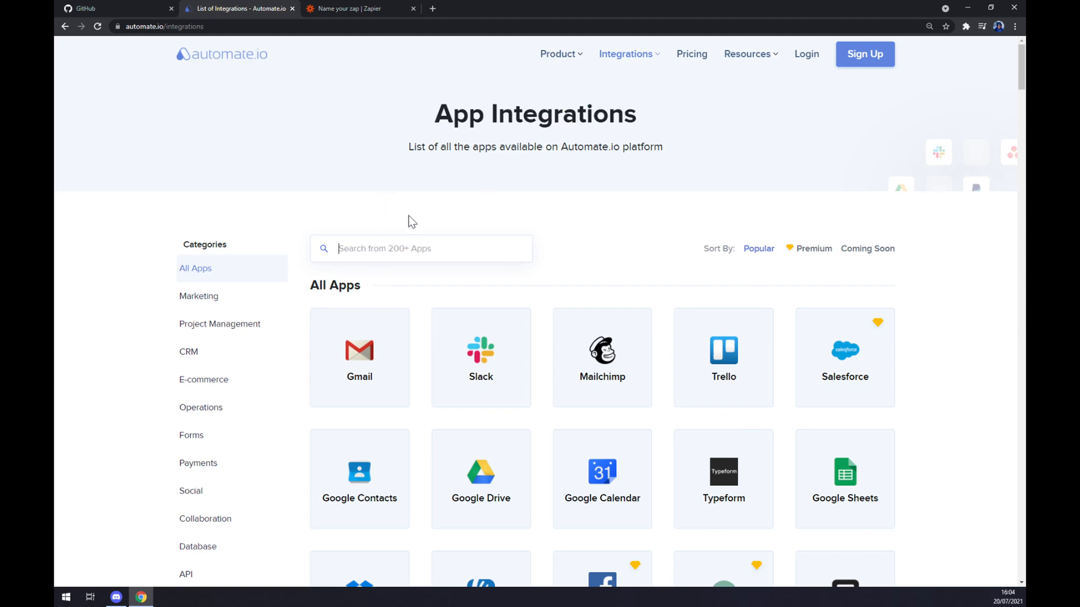
pyautogui.moveTo(483, 221)
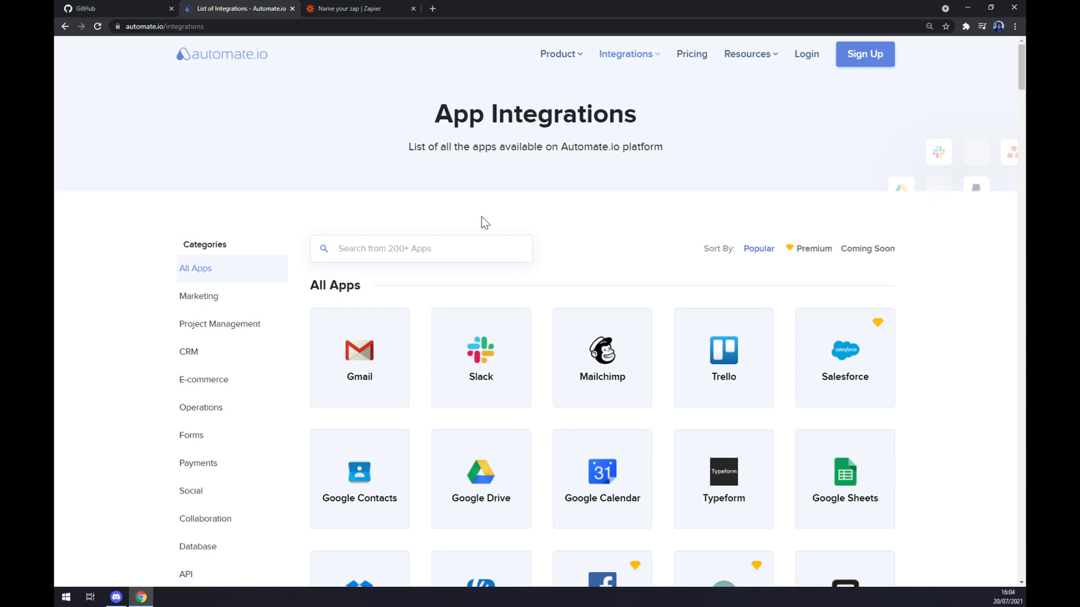
pyautogui.write('g')
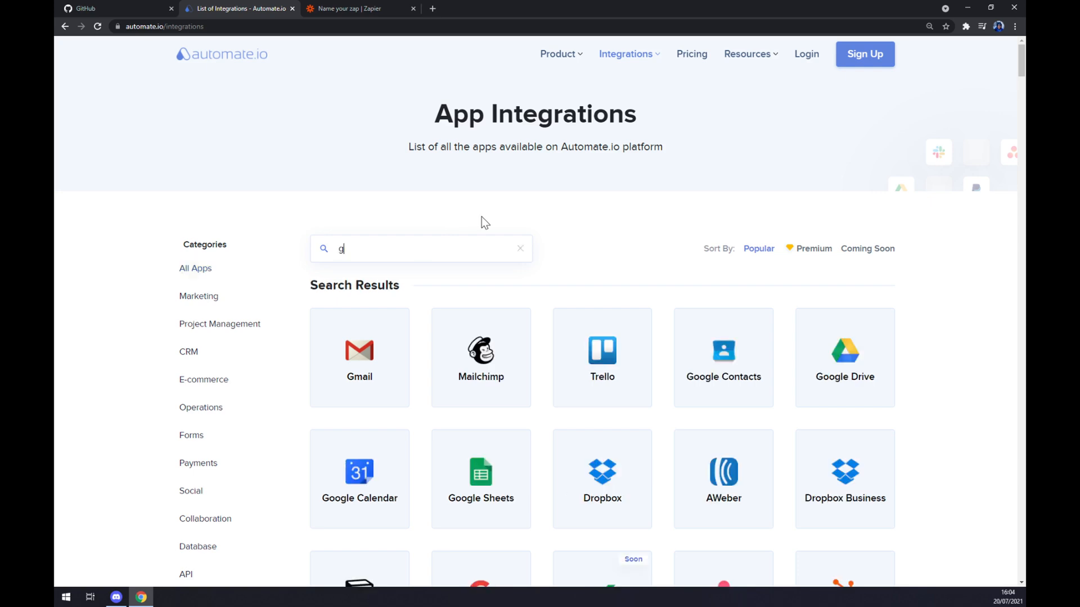
pyautogui.write('i')
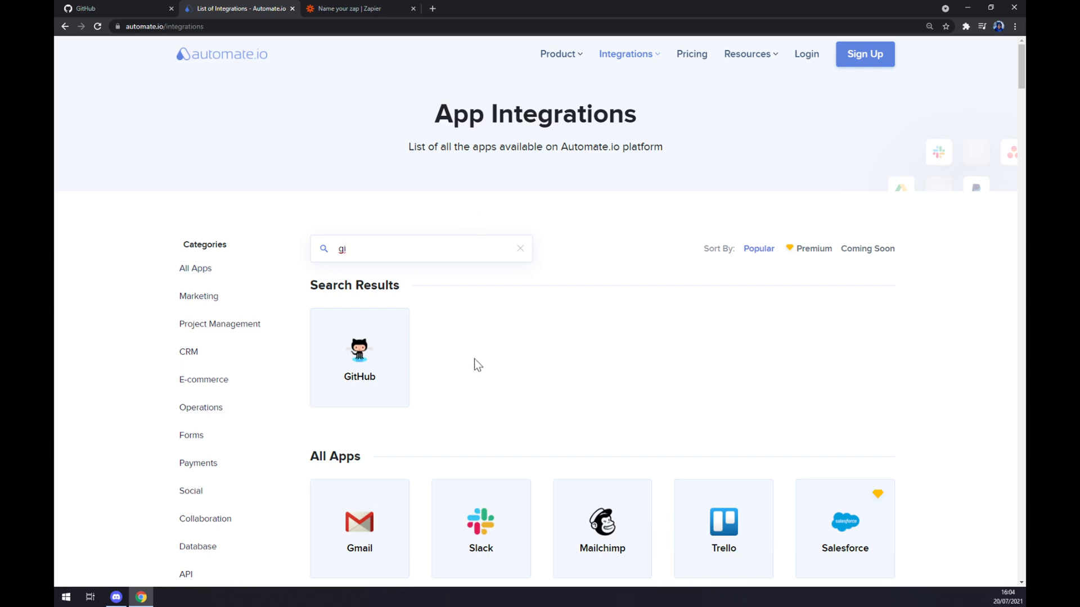
pyautogui.click(359, 357)
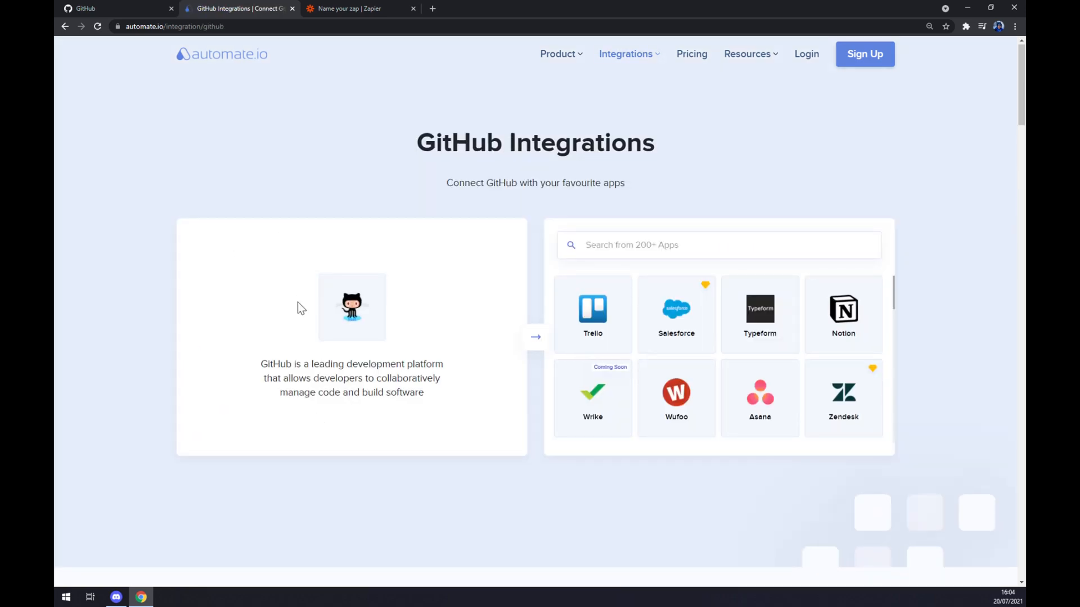
pyautogui.moveTo(365, 275)
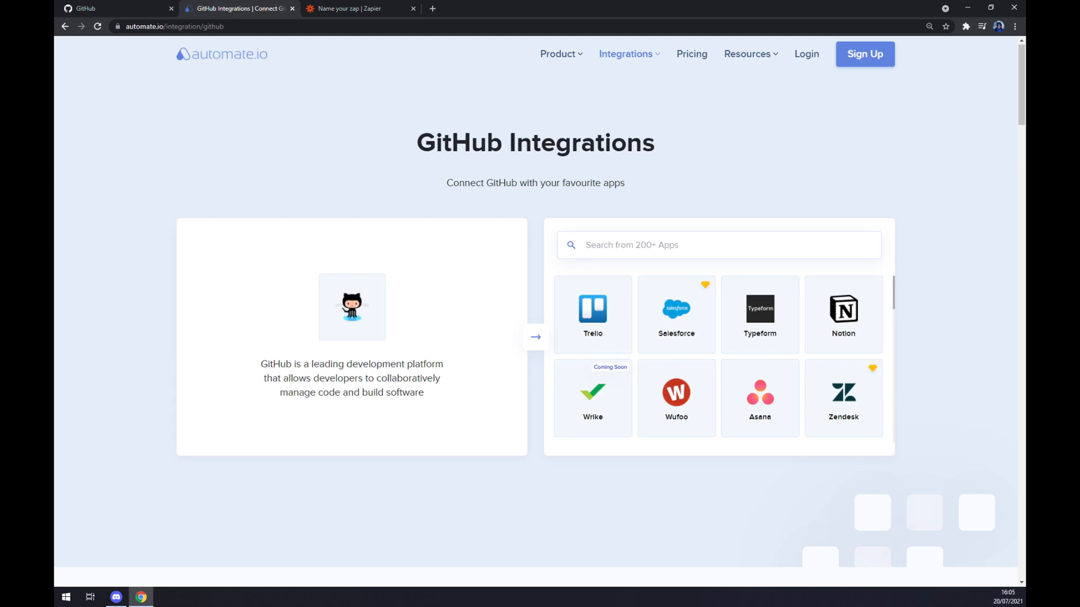
# Search 'jira' and open the GitHub and Jira integration page.
pyautogui.write('jira')
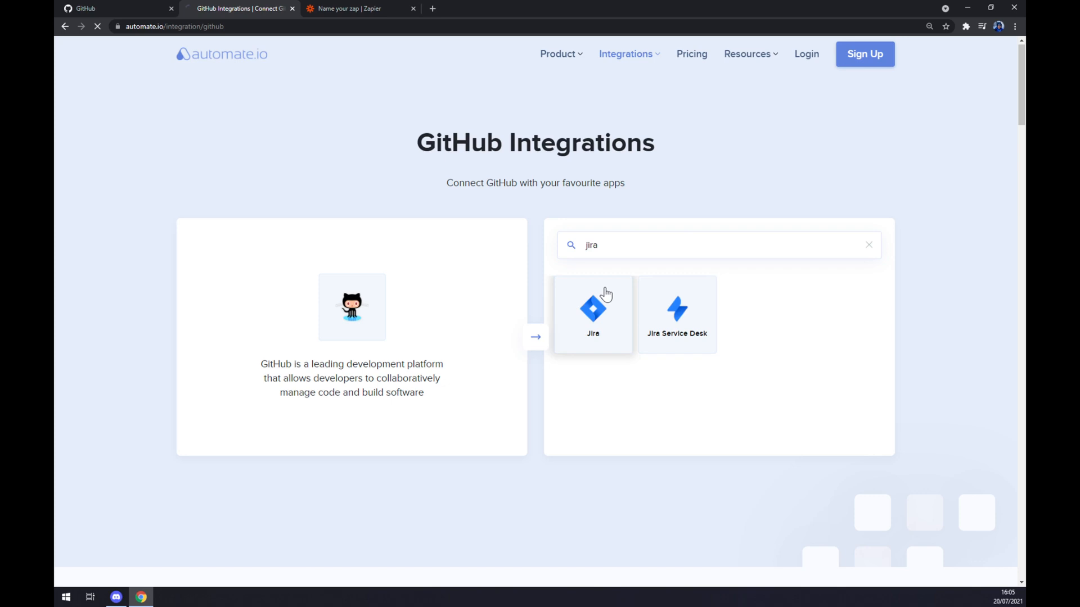
pyautogui.click(592, 310)
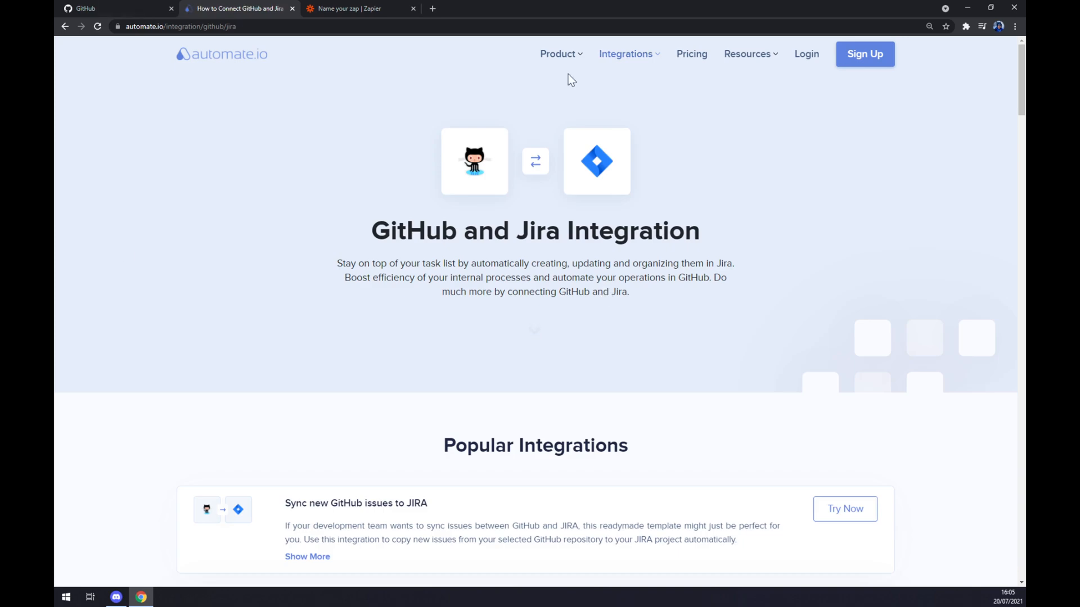
pyautogui.moveTo(305, 243)
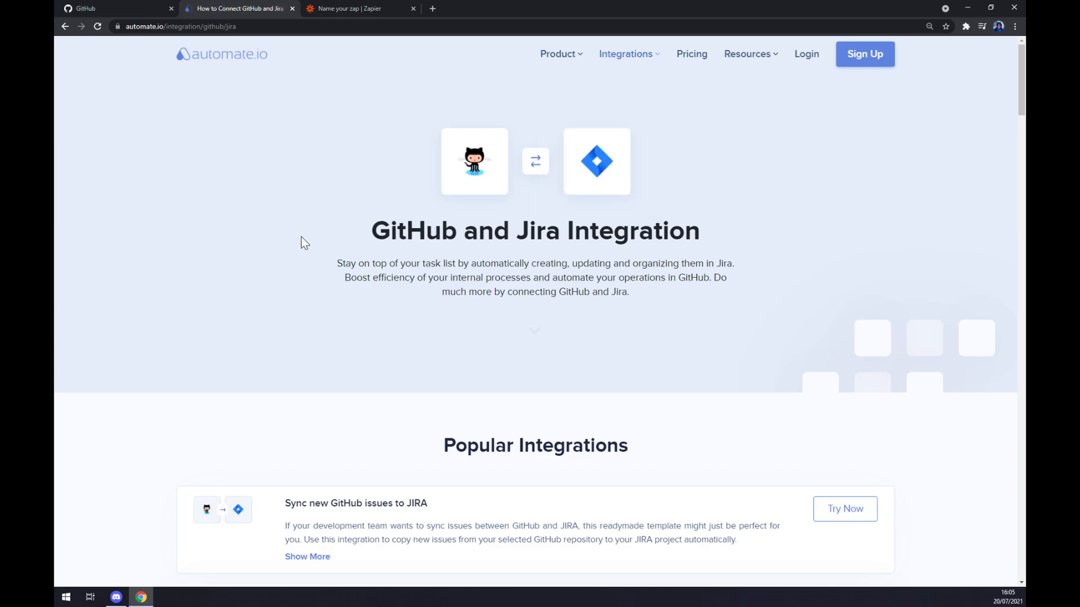
# Scroll past the GitHub–Jira templates to the Create your own Integration section.
pyautogui.scroll(-3)
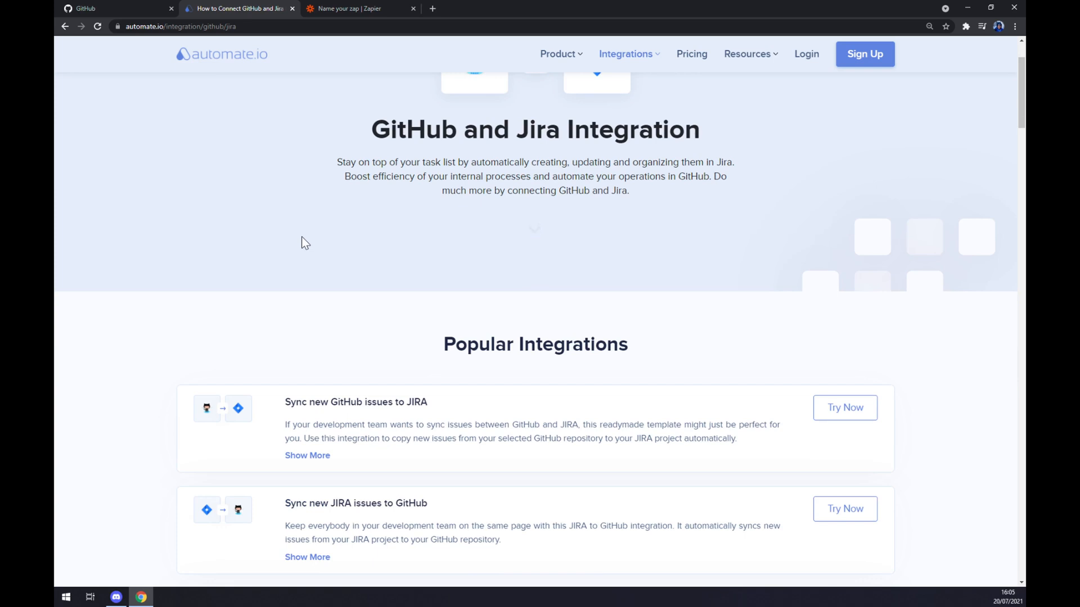
pyautogui.scroll(-3)
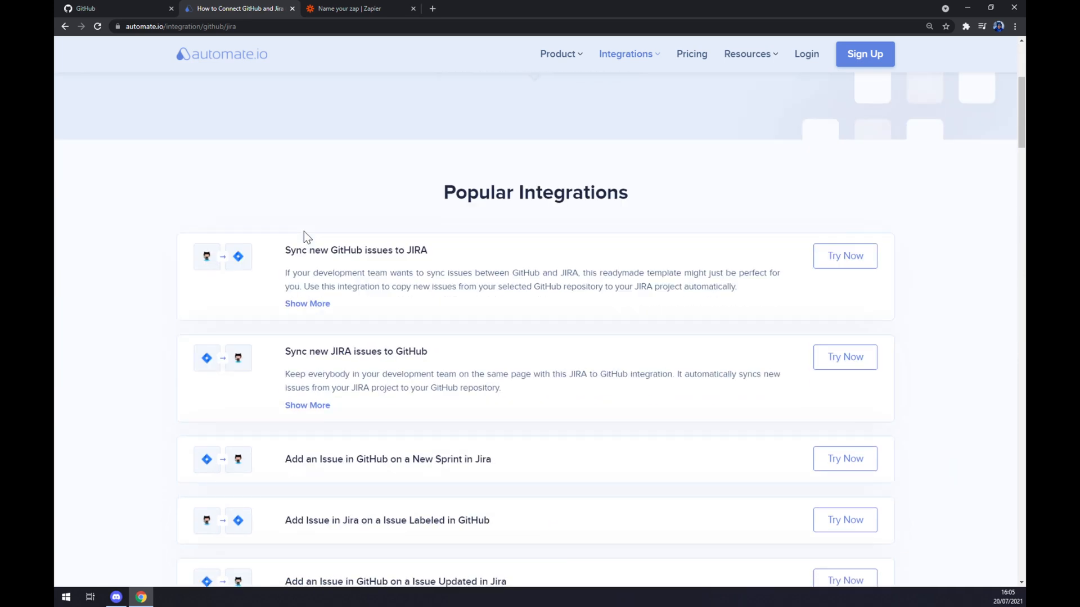
pyautogui.scroll(-3)
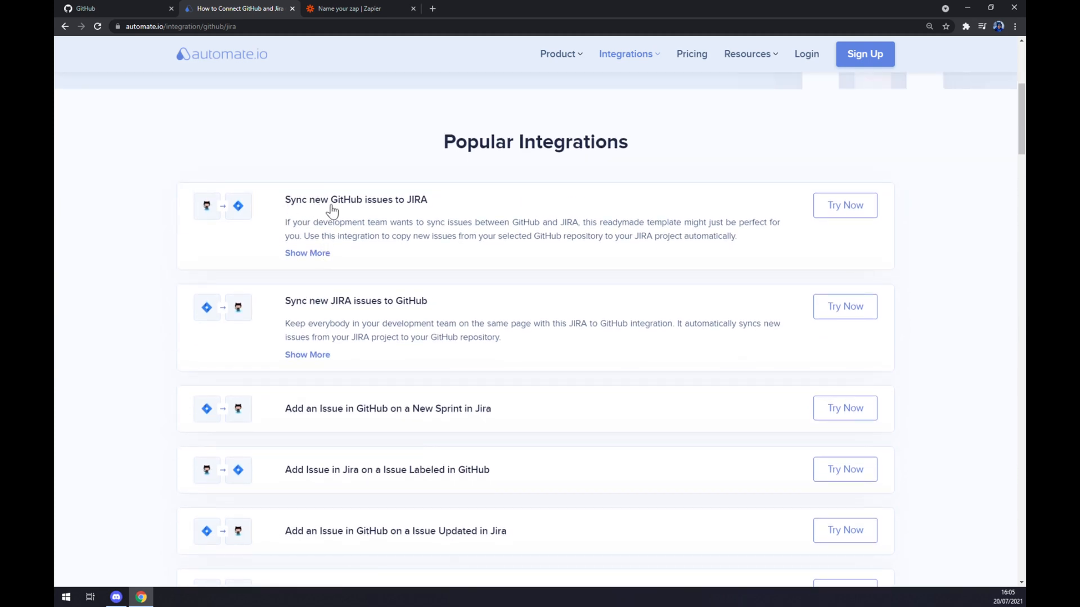
pyautogui.moveTo(353, 350)
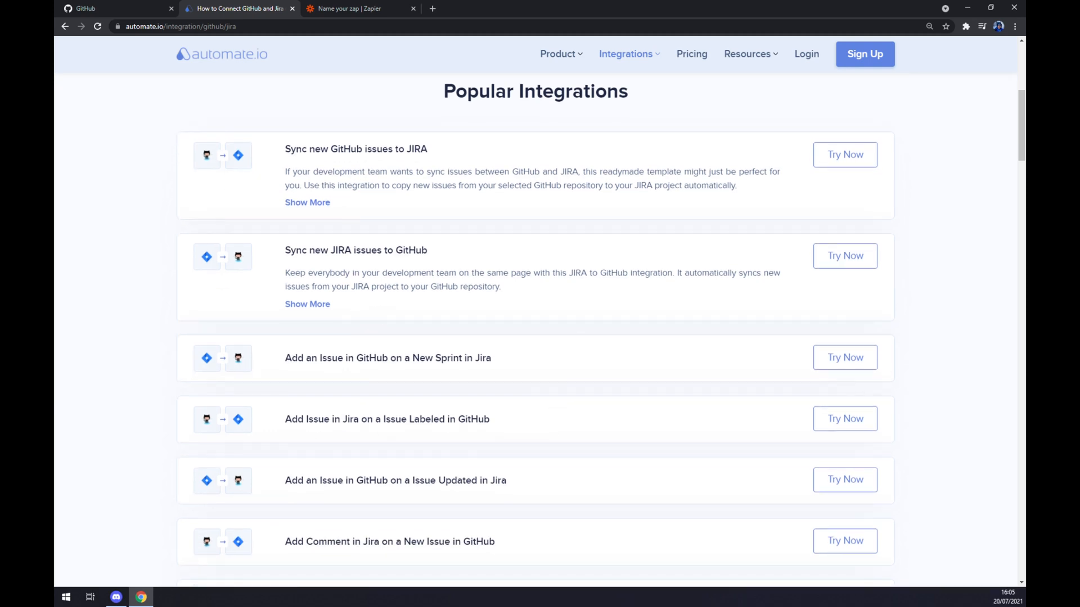
pyautogui.scroll(-3)
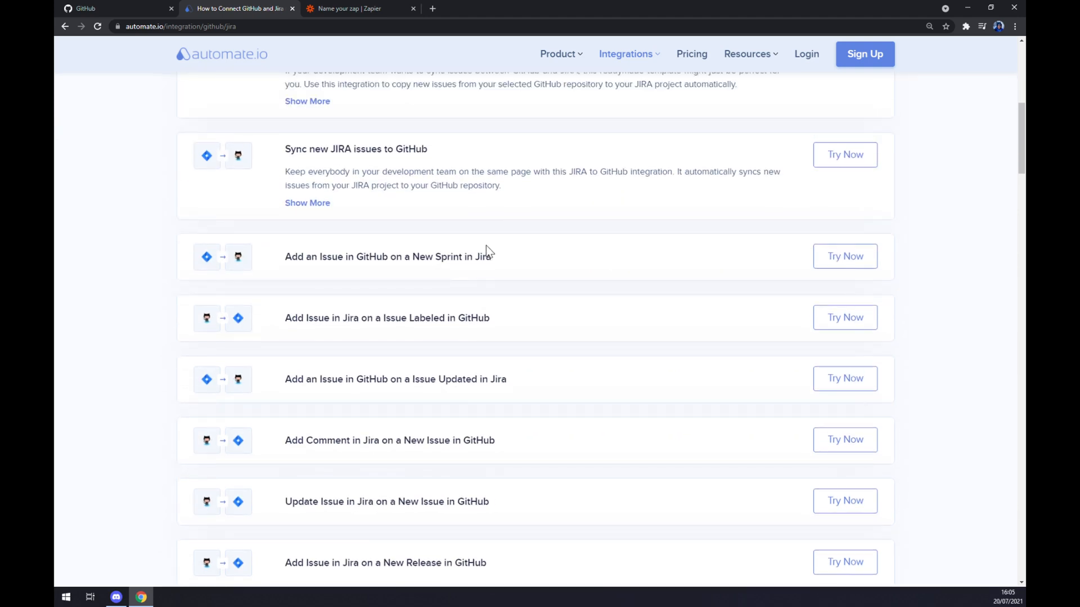
pyautogui.scroll(-3)
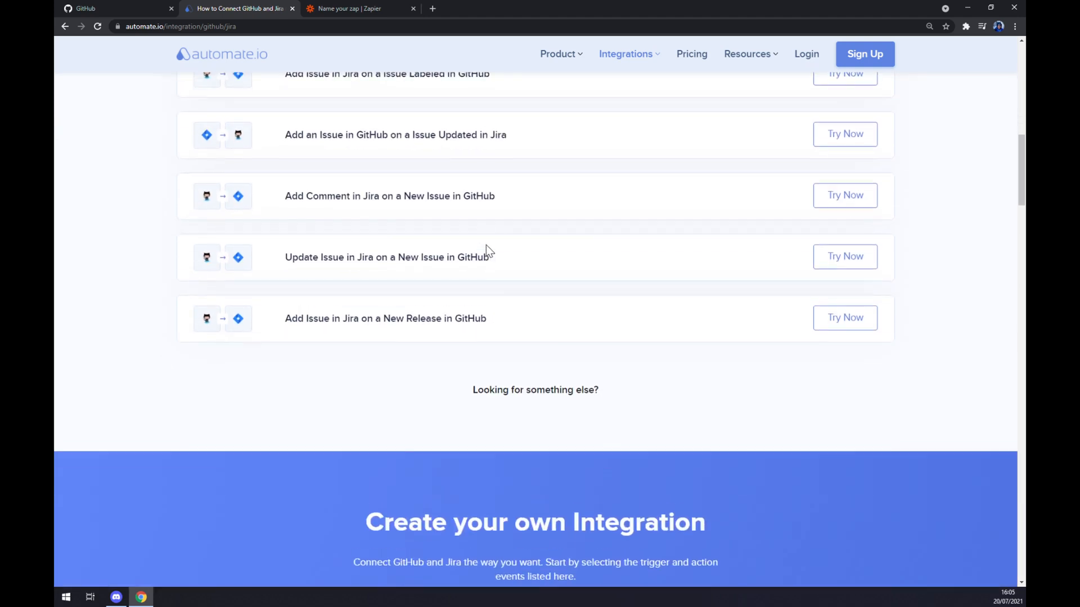
pyautogui.scroll(-3)
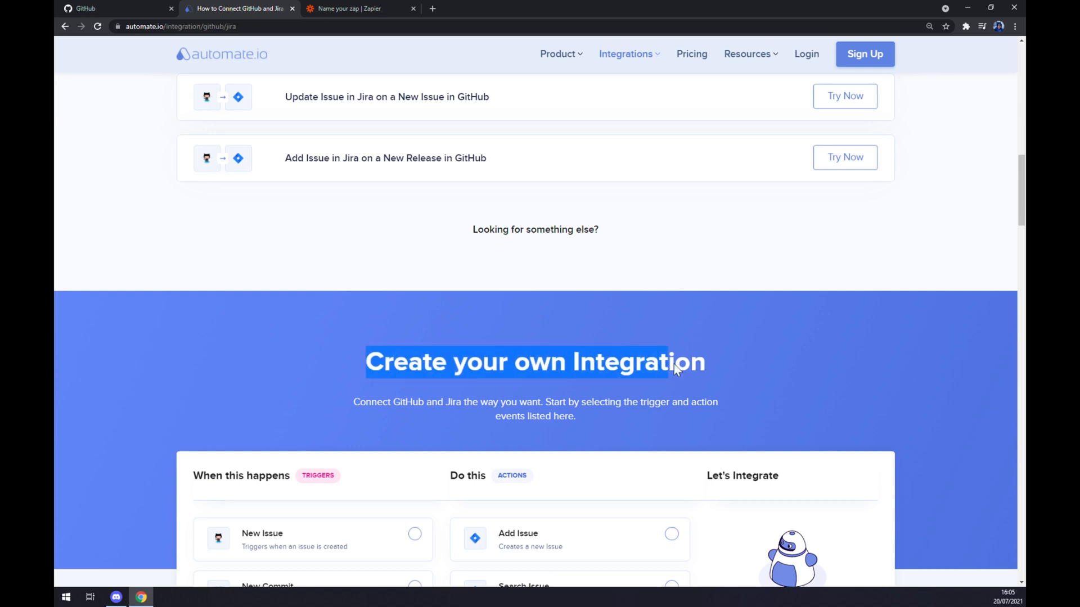
# Pair the New Issue GitHub trigger with Jira's Add Issue action and try it.
pyautogui.scroll(-3)
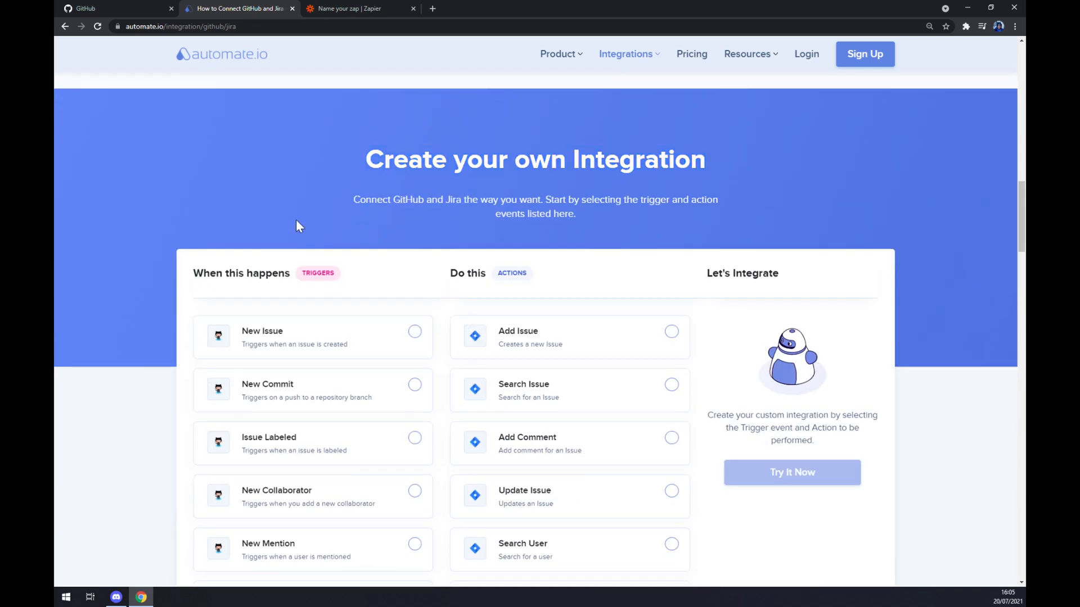
pyautogui.moveTo(334, 210)
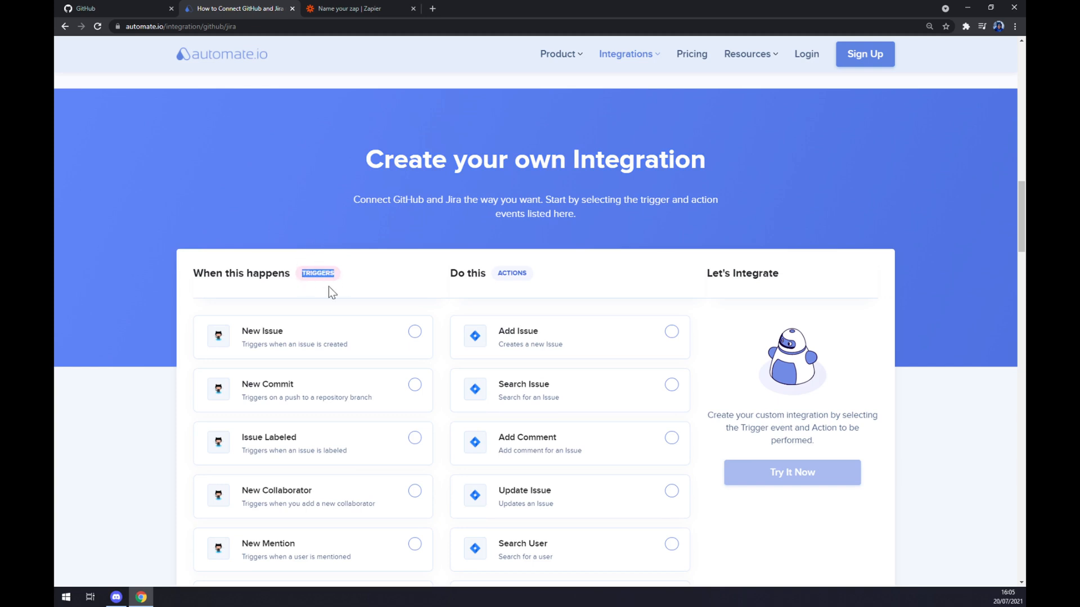
pyautogui.scroll(-3)
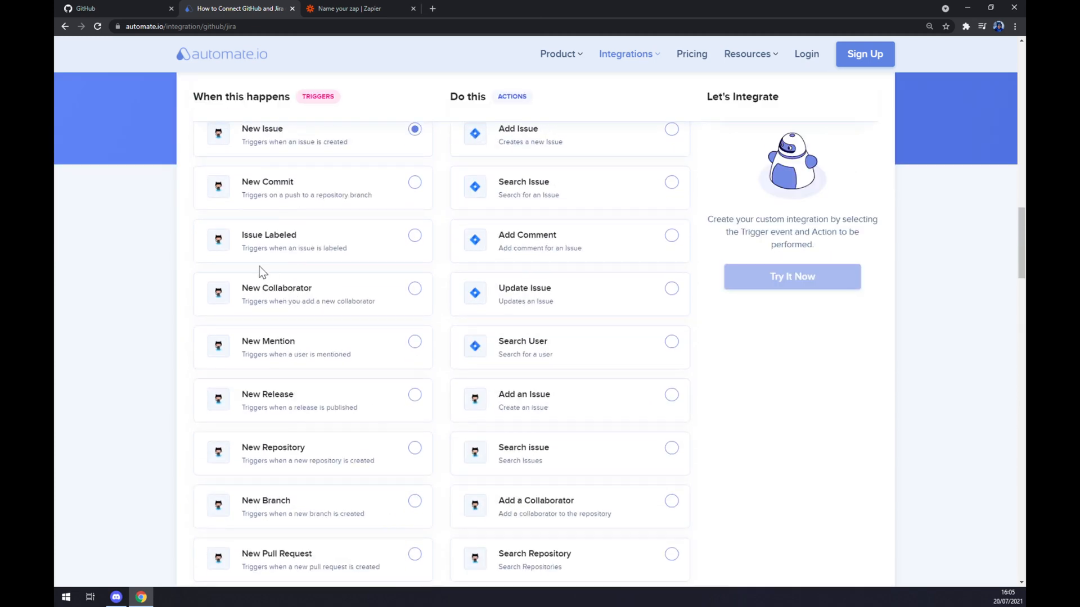
pyautogui.scroll(3)
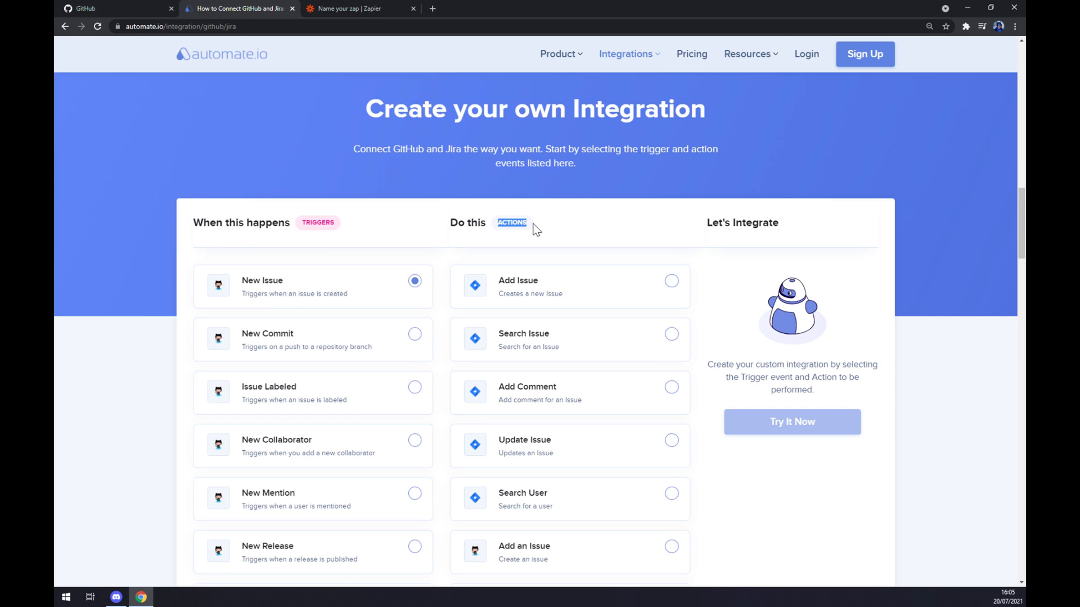
pyautogui.moveTo(523, 248)
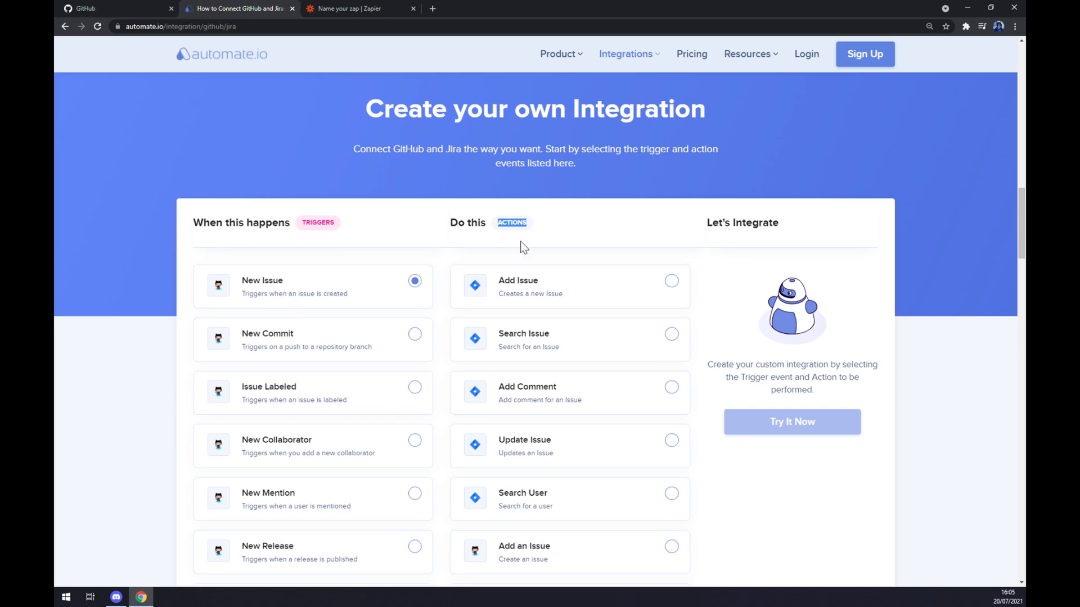
pyautogui.moveTo(537, 295)
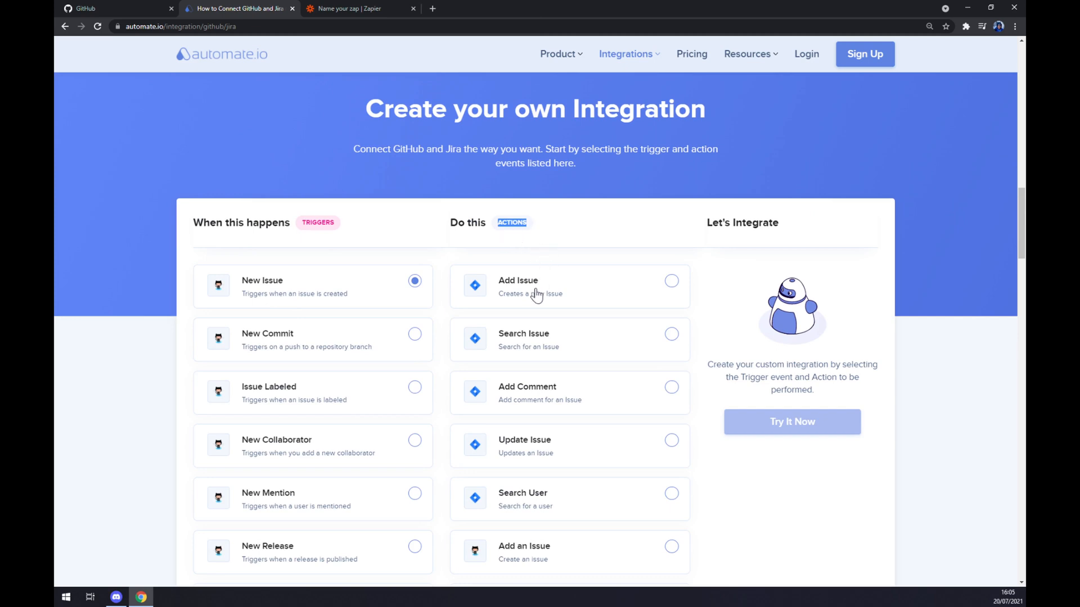
pyautogui.click(671, 280)
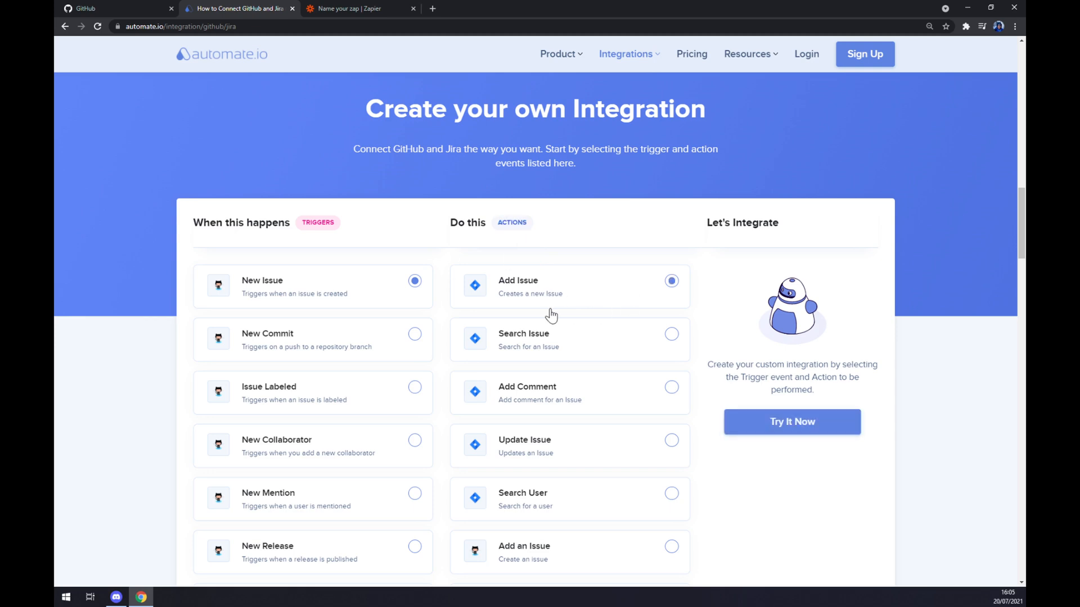
pyautogui.moveTo(721, 405)
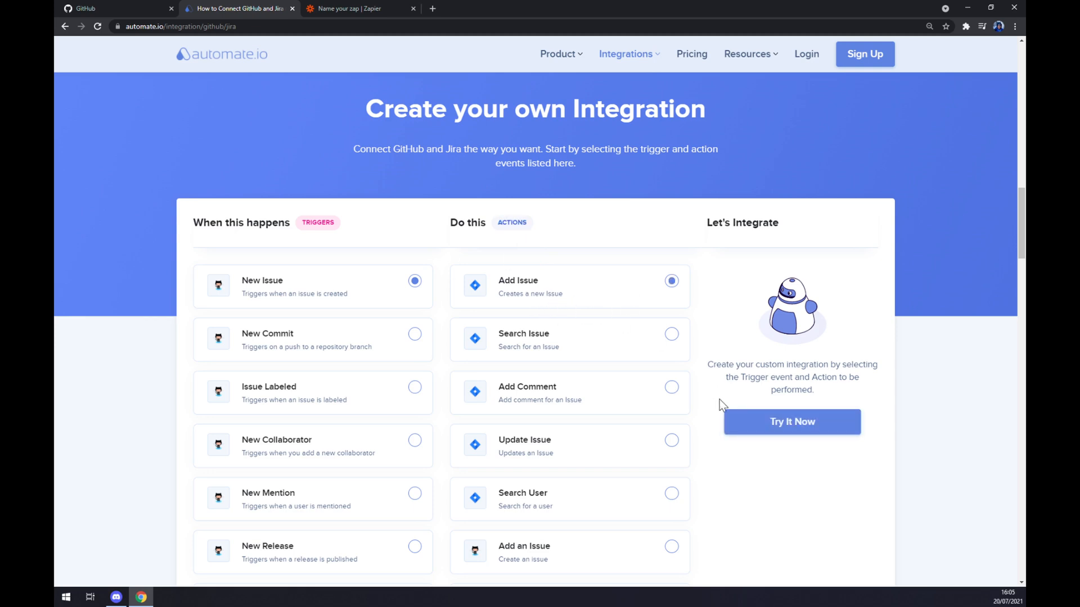
pyautogui.moveTo(803, 469)
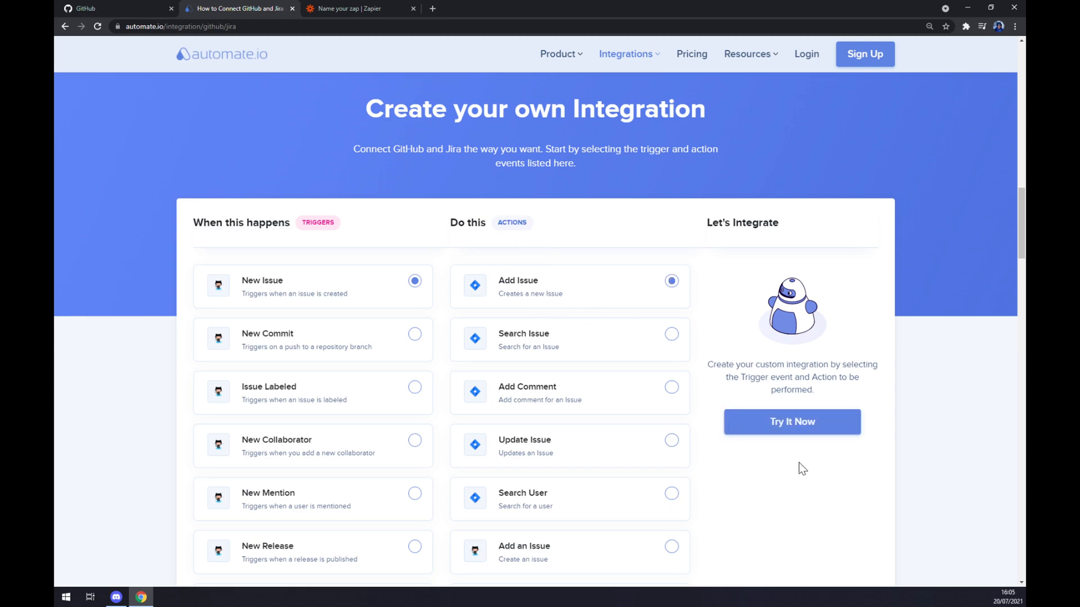
pyautogui.moveTo(788, 433)
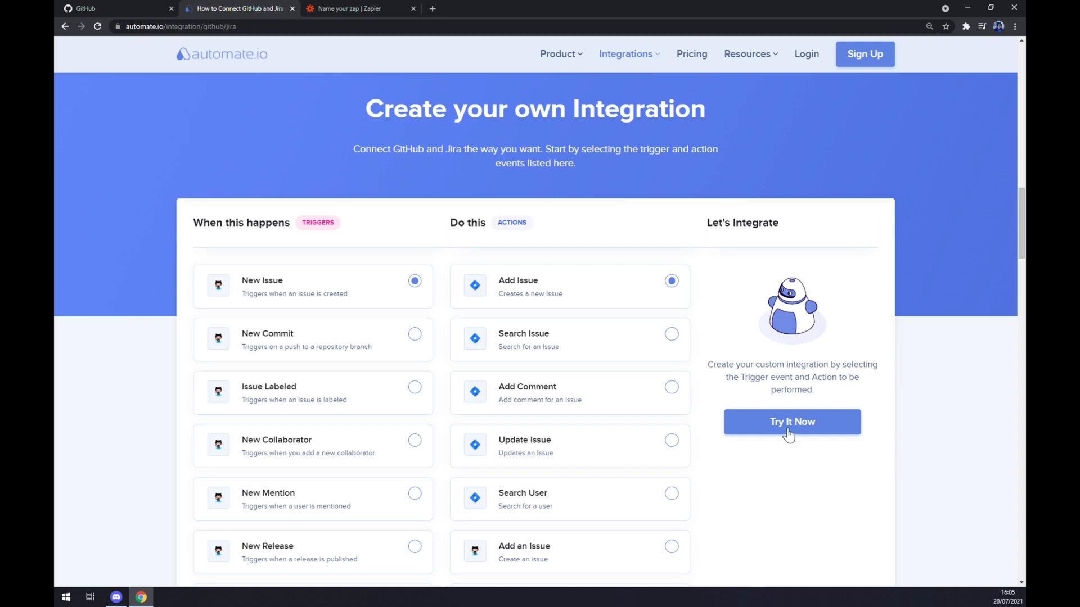
pyautogui.click(791, 421)
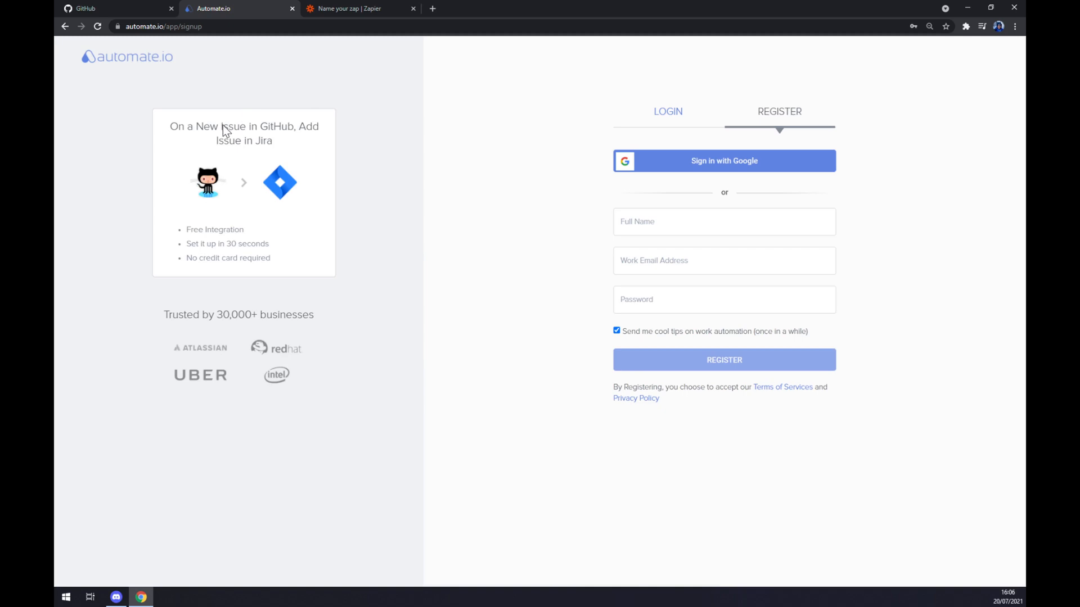
pyautogui.moveTo(301, 209)
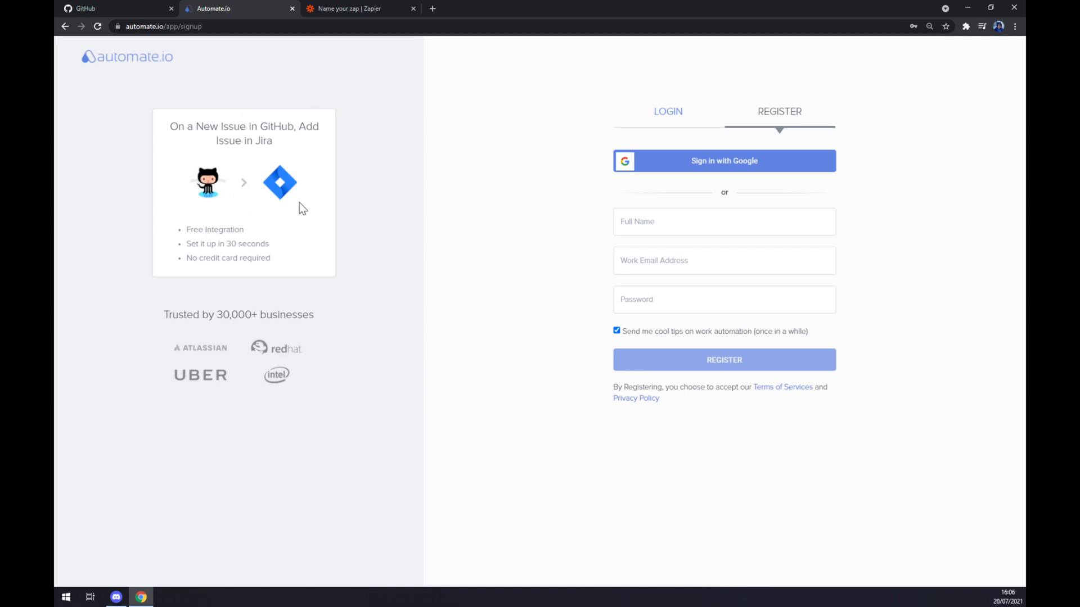
pyautogui.moveTo(329, 226)
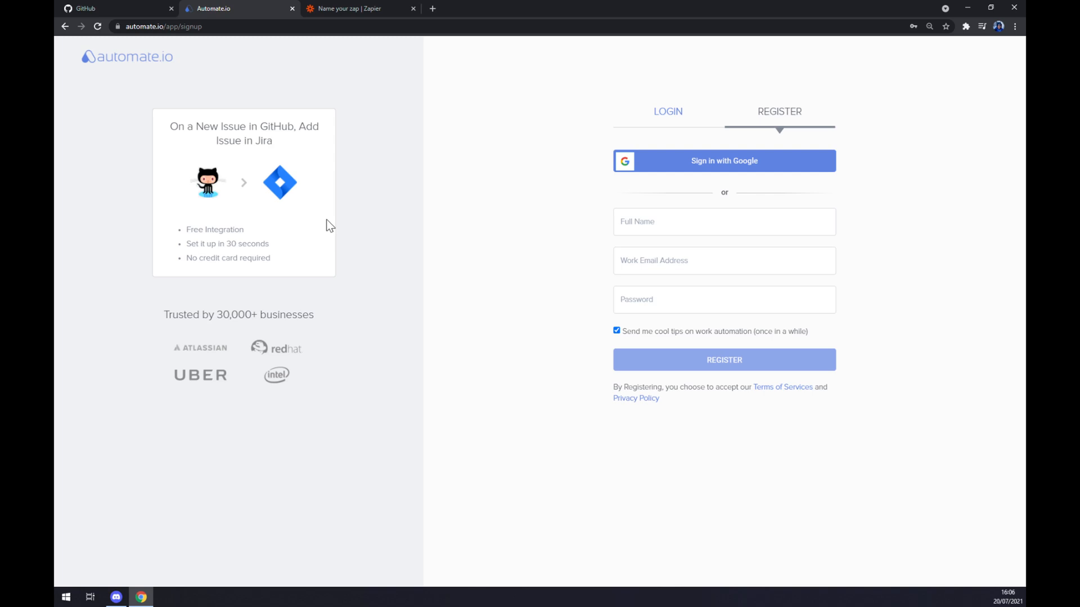
pyautogui.moveTo(432, 230)
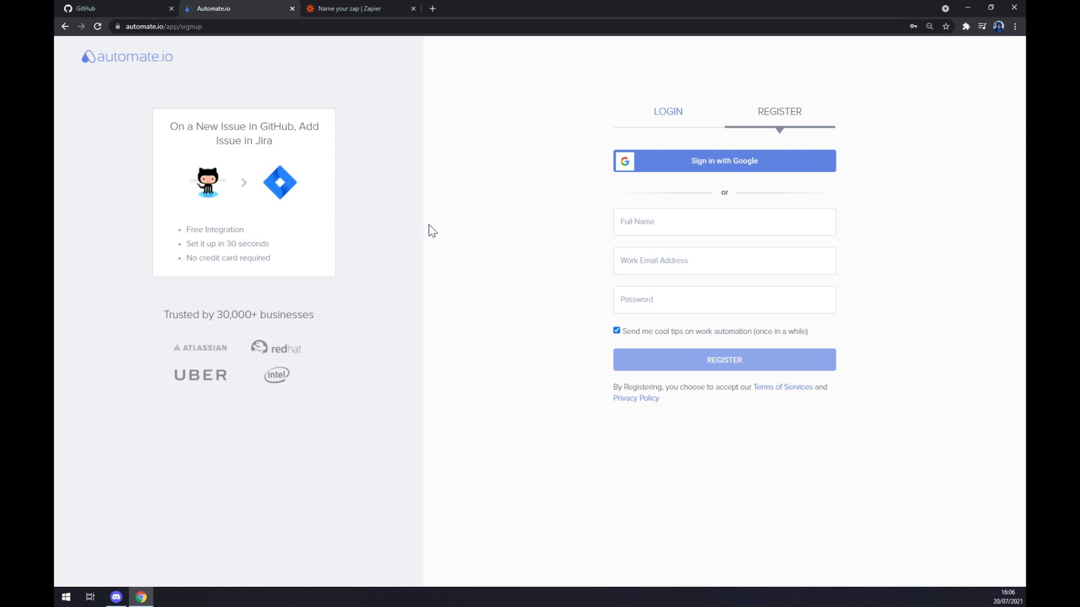
pyautogui.moveTo(433, 221)
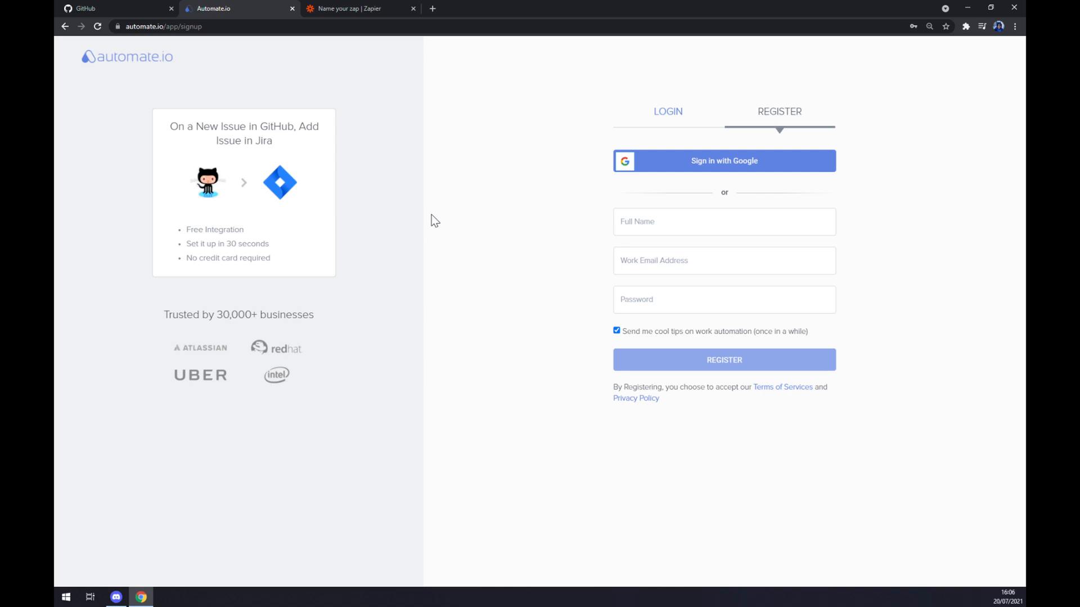
# Leave the Automate.io register page unfilled and switch to the Zapier tab.
pyautogui.click(351, 8)
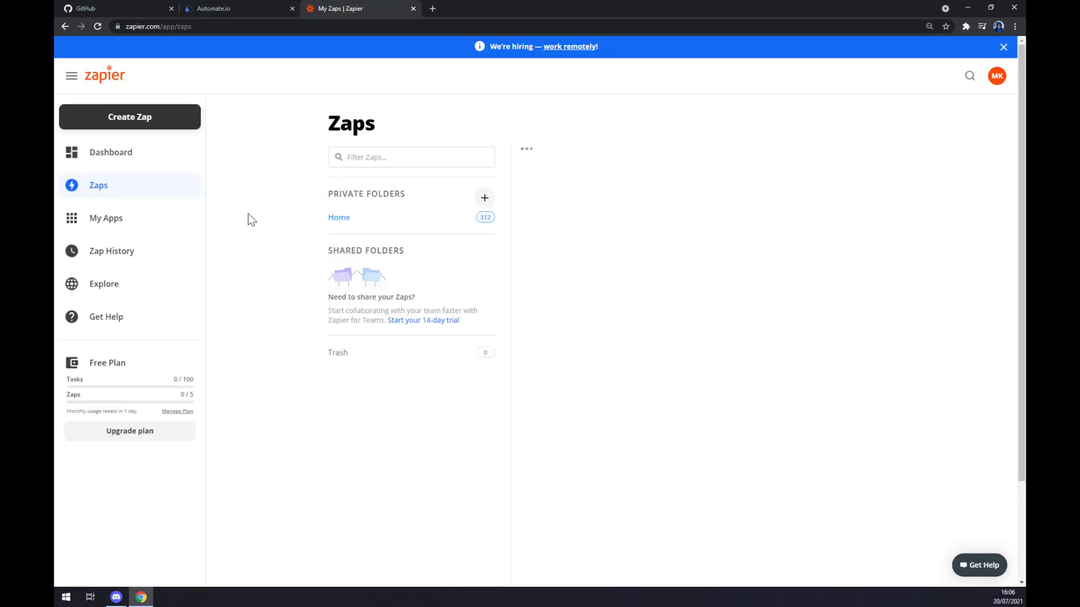
pyautogui.moveTo(238, 199)
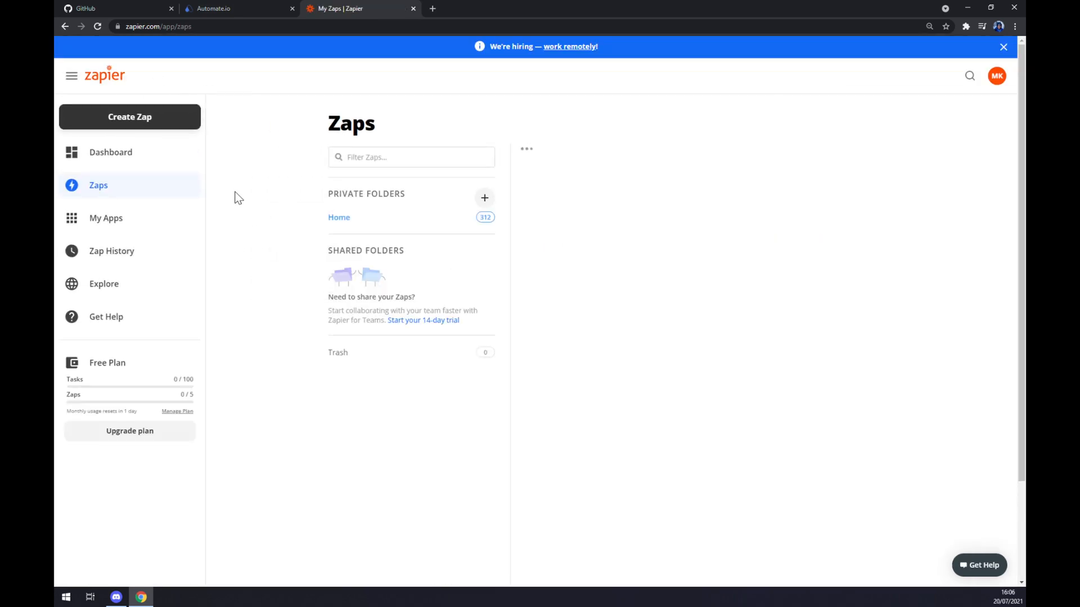
# From the Home folder on My Zaps, create a new zap.
pyautogui.click(339, 217)
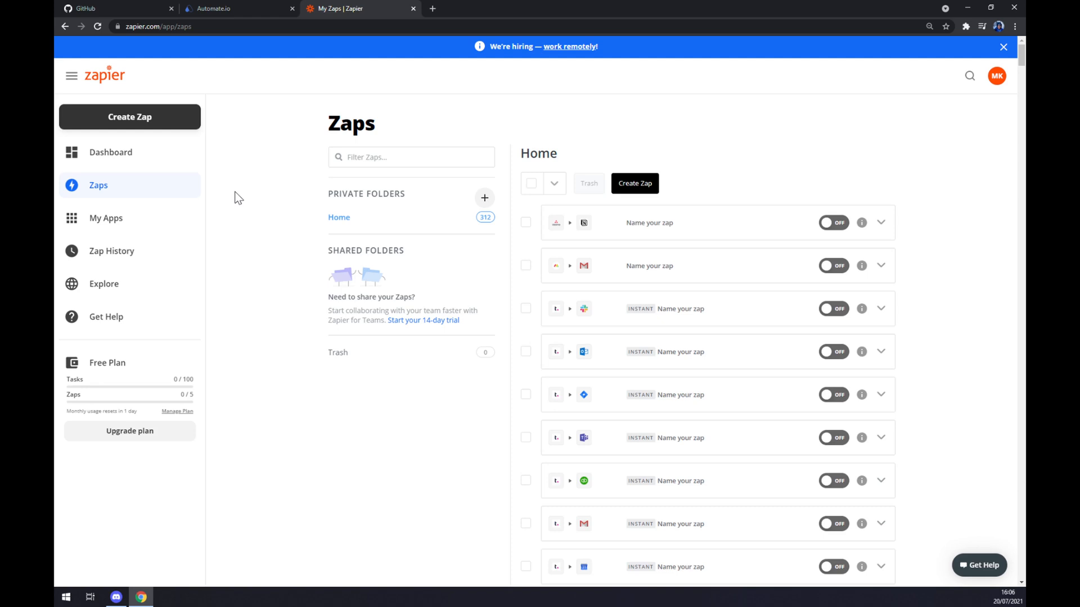
pyautogui.moveTo(222, 193)
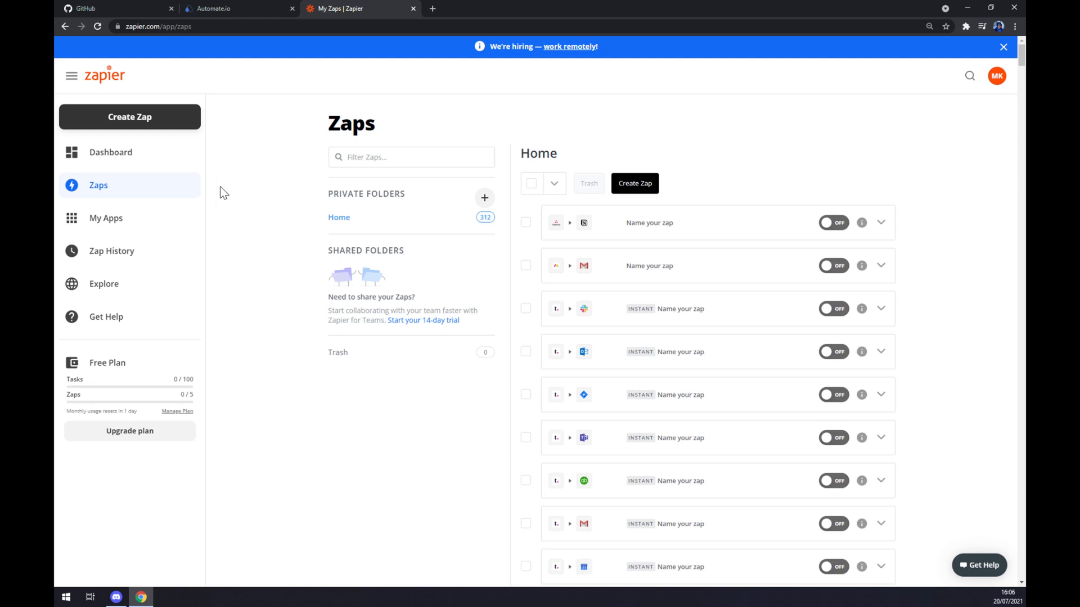
pyautogui.moveTo(158, 131)
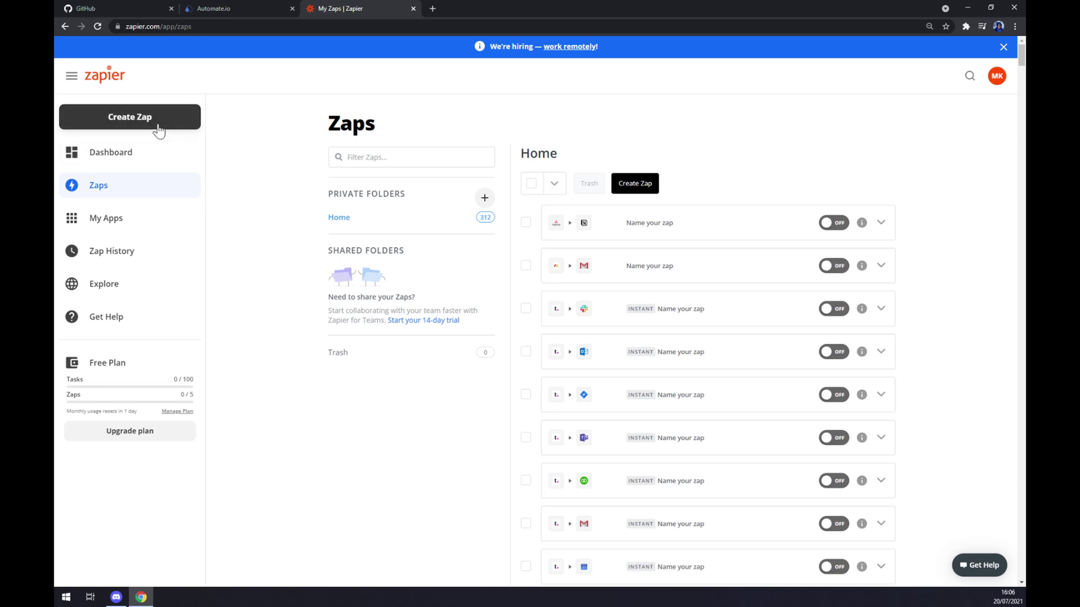
pyautogui.click(129, 117)
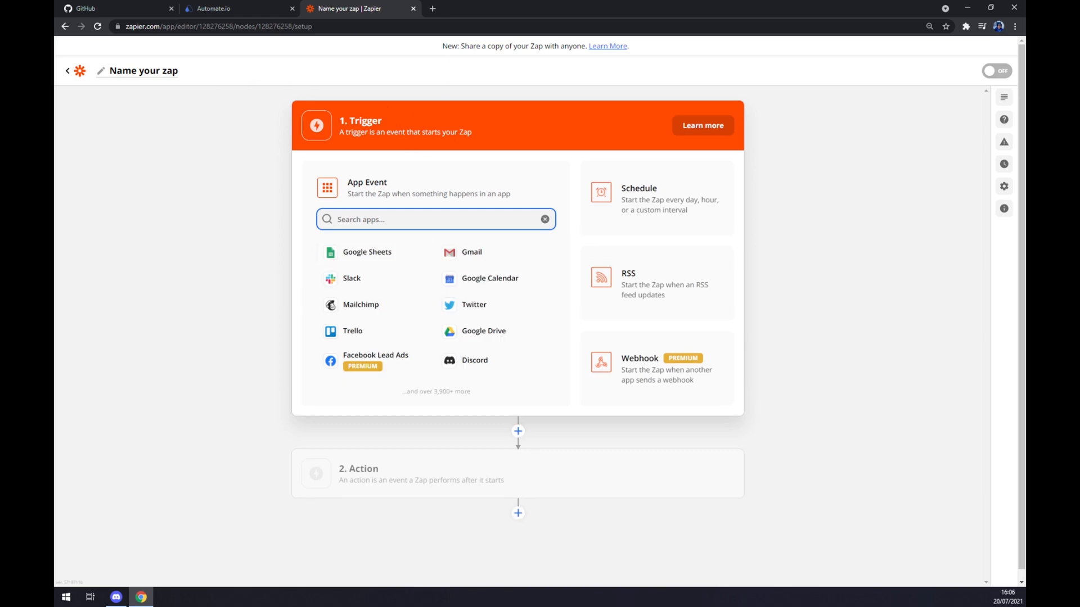
# Set the trigger to GitHub's New Organization event and sign in to GitHub.
pyautogui.write('github')
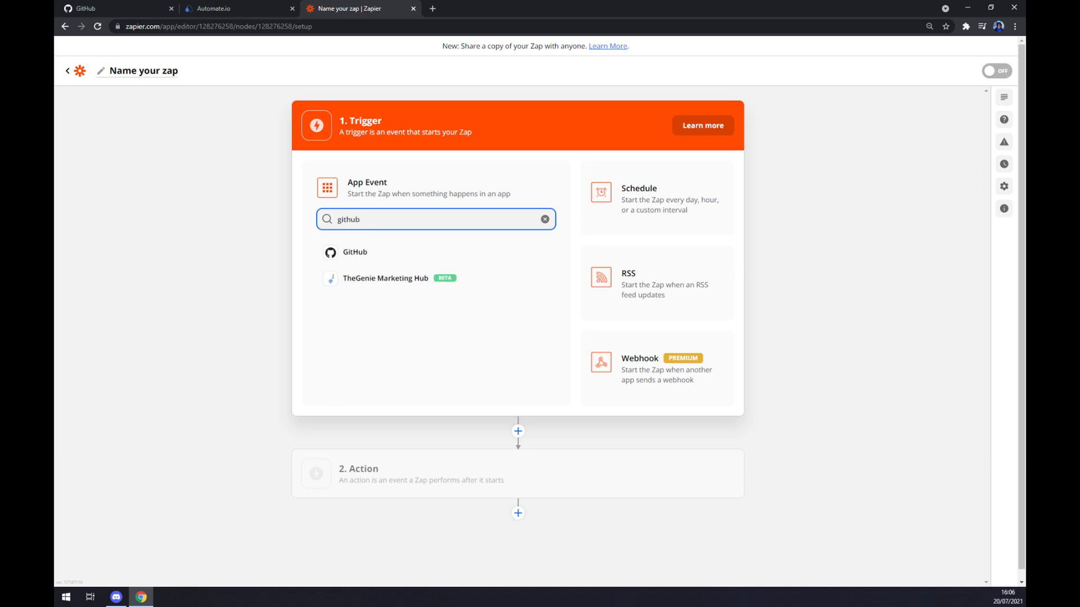
pyautogui.click(354, 252)
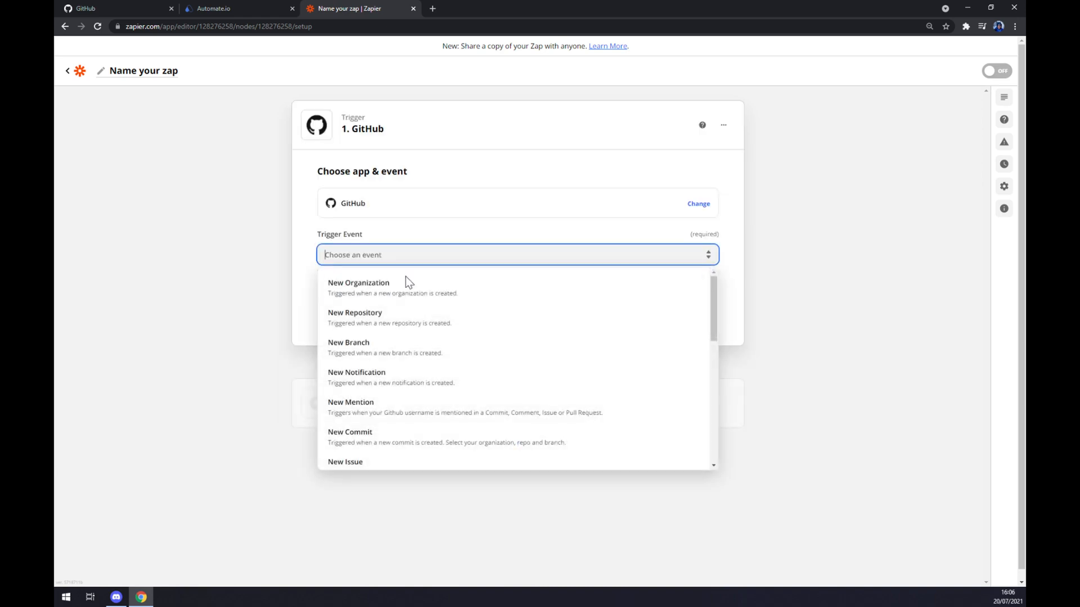
pyautogui.click(358, 282)
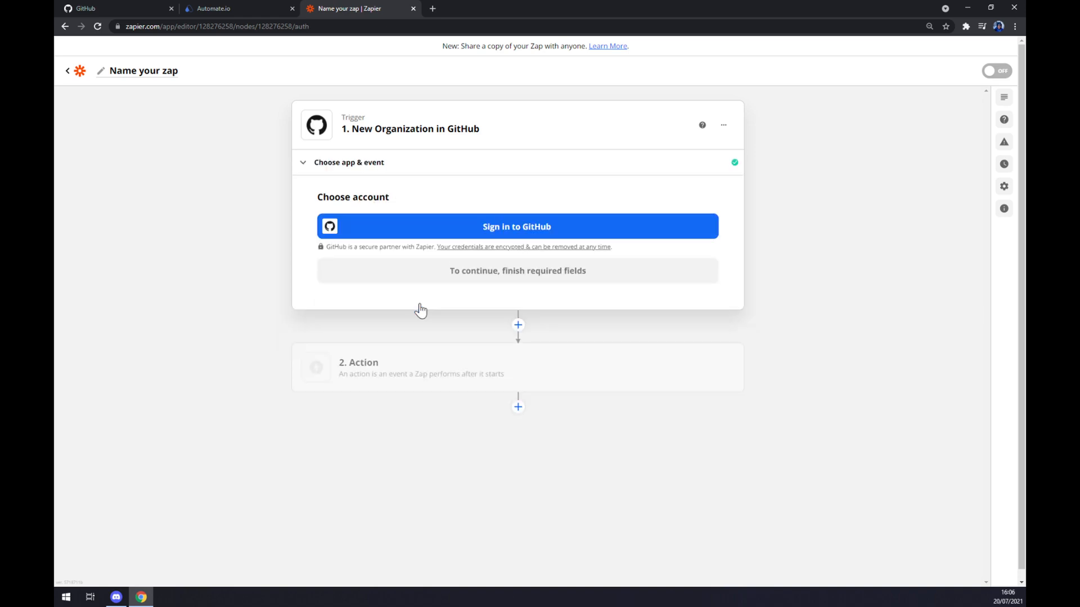
pyautogui.moveTo(466, 240)
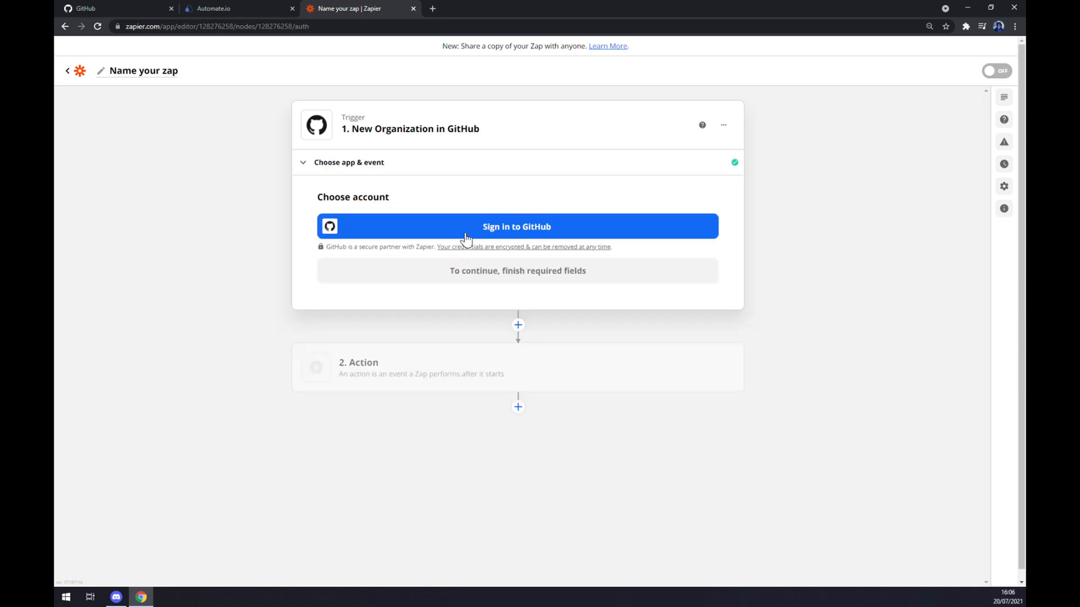
pyautogui.click(517, 368)
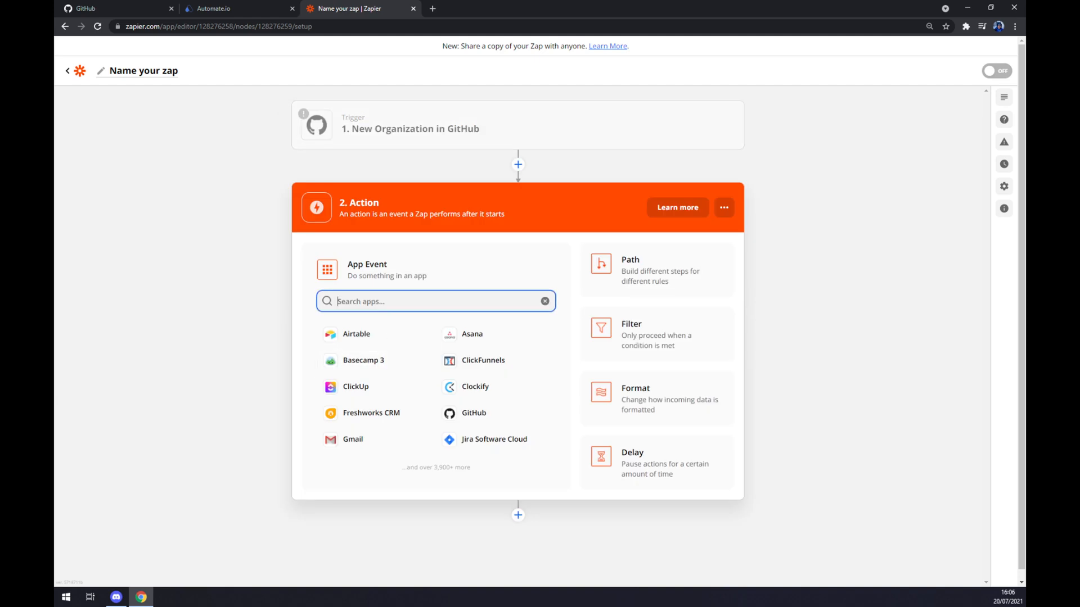
# Set the action to Jira Software Cloud's Update Issue event and continue.
pyautogui.write('jira')
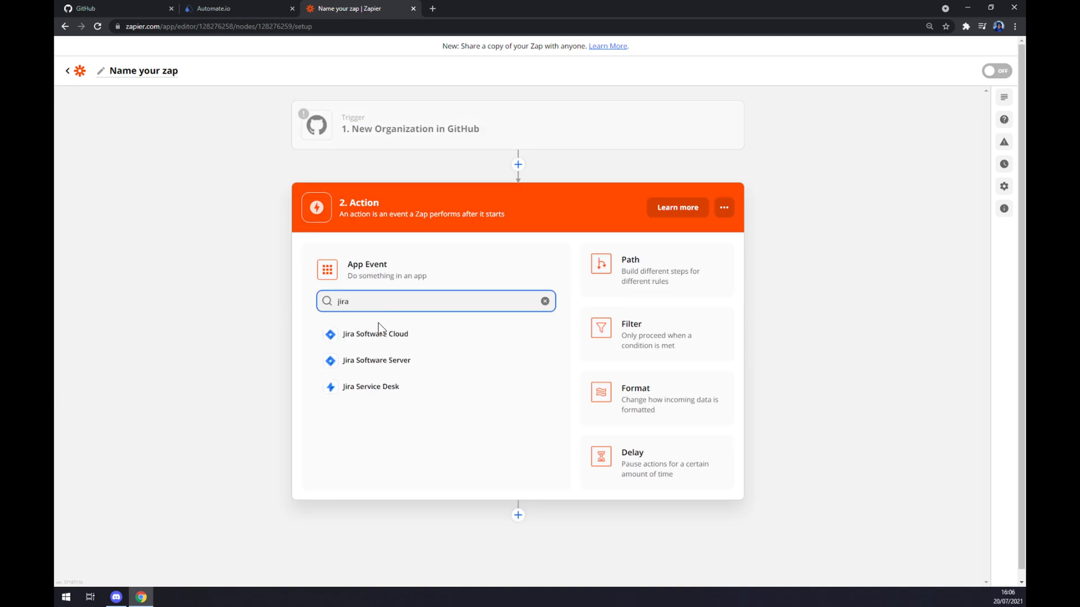
pyautogui.click(376, 334)
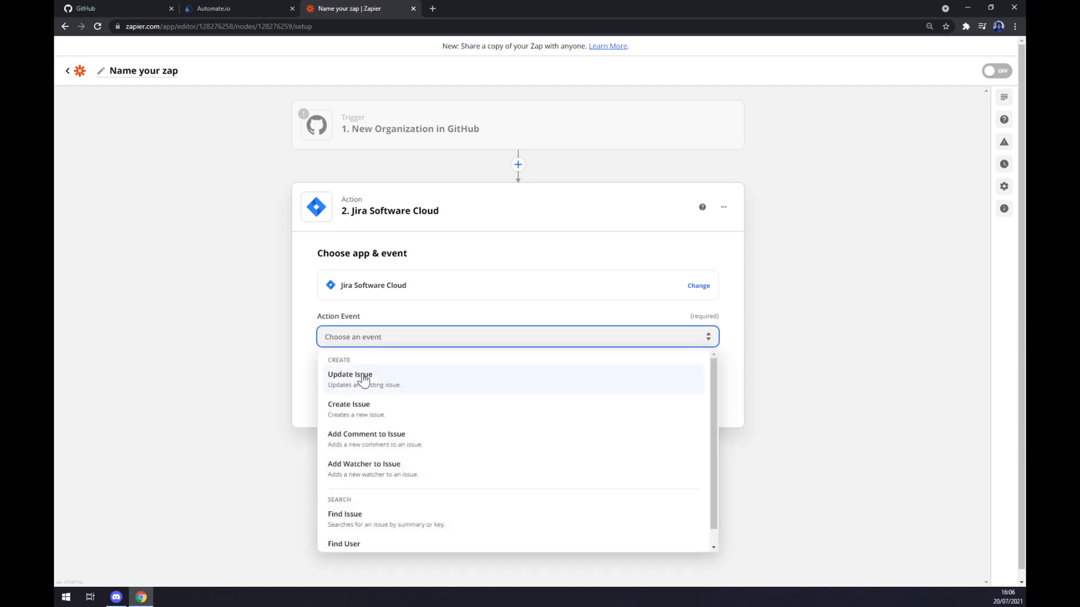
pyautogui.click(349, 378)
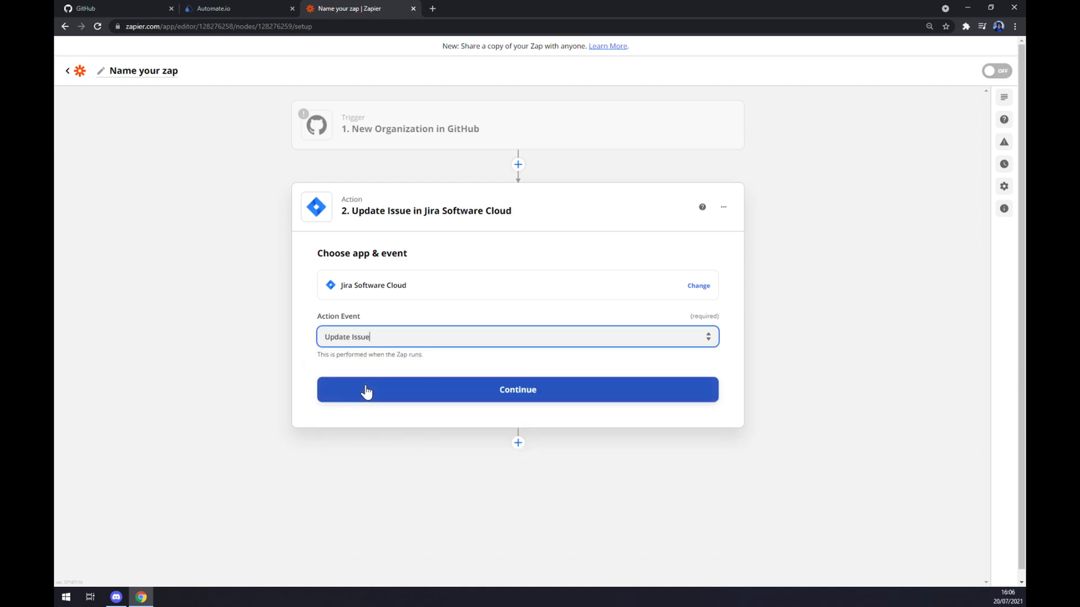
pyautogui.click(517, 389)
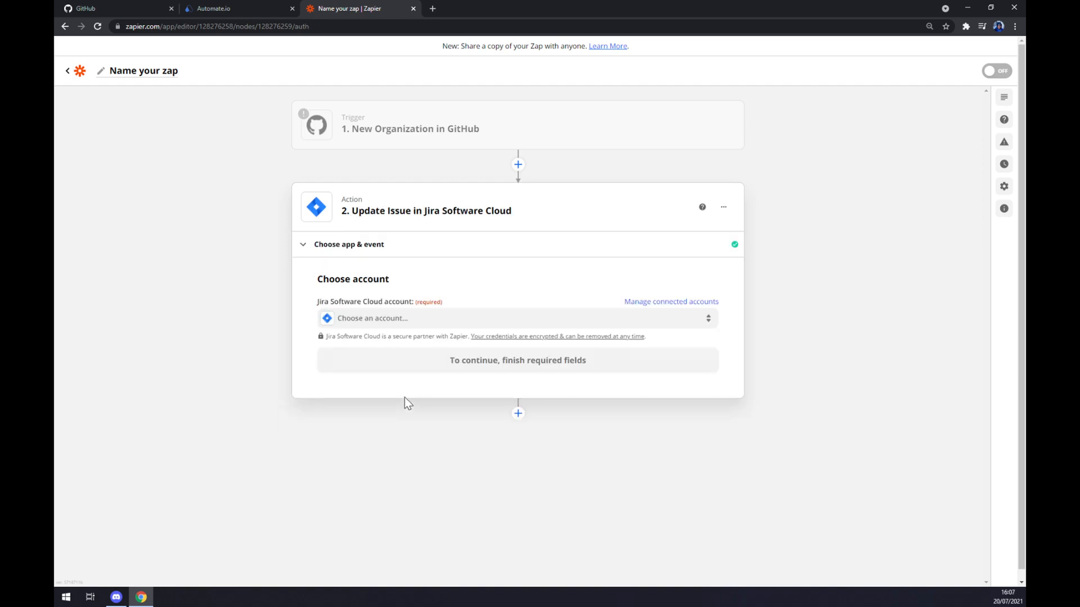
pyautogui.moveTo(403, 409)
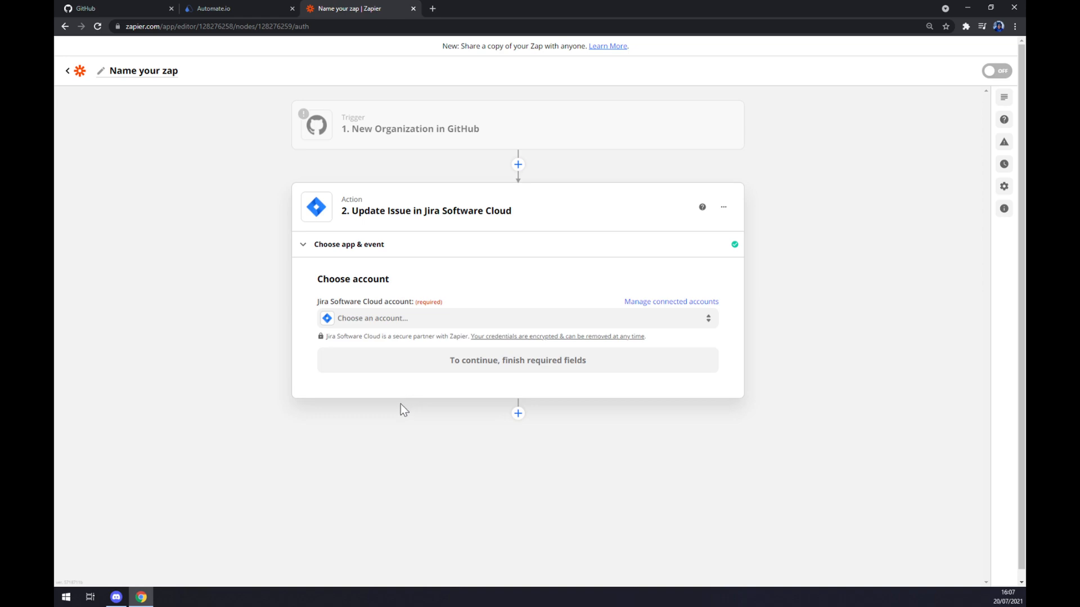